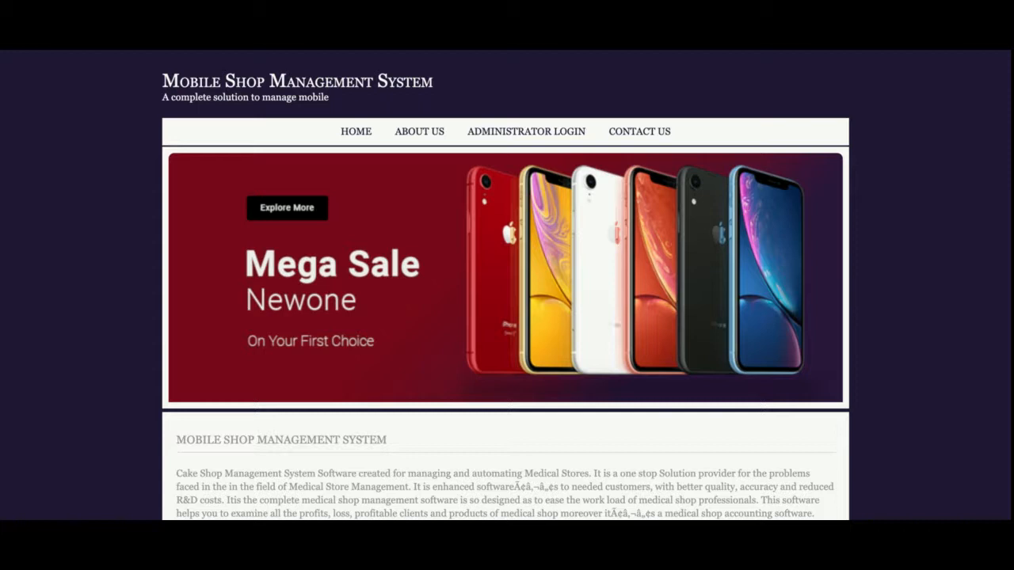
Browse the home page, then view the About Us page's features and project modules
{"action": "scroll", "scroll_direction": "down", "scroll_amount": 3}
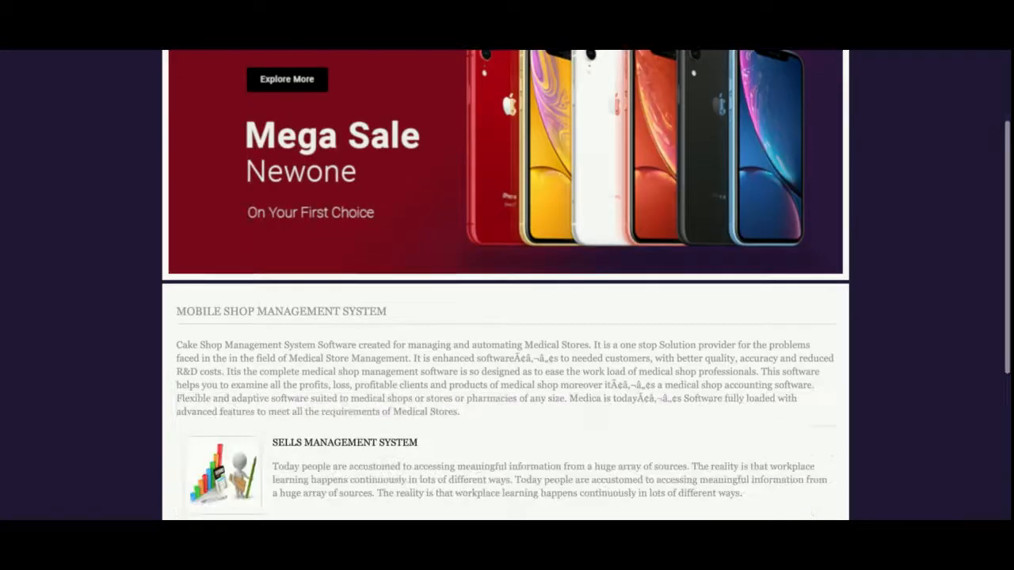
{"action": "scroll", "scroll_direction": "up", "scroll_amount": 3}
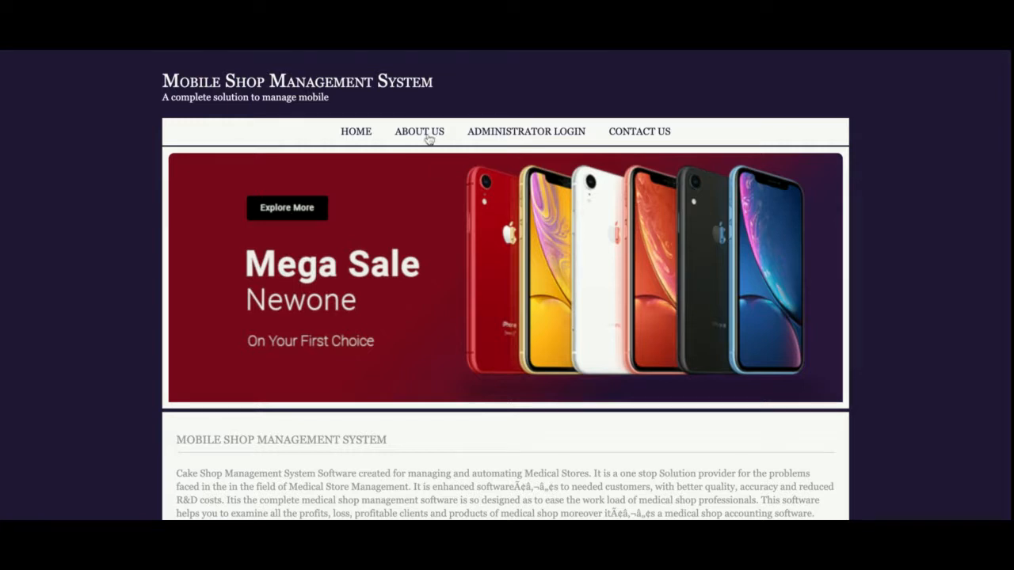
{"action": "left_click", "coordinate": [419, 131]}
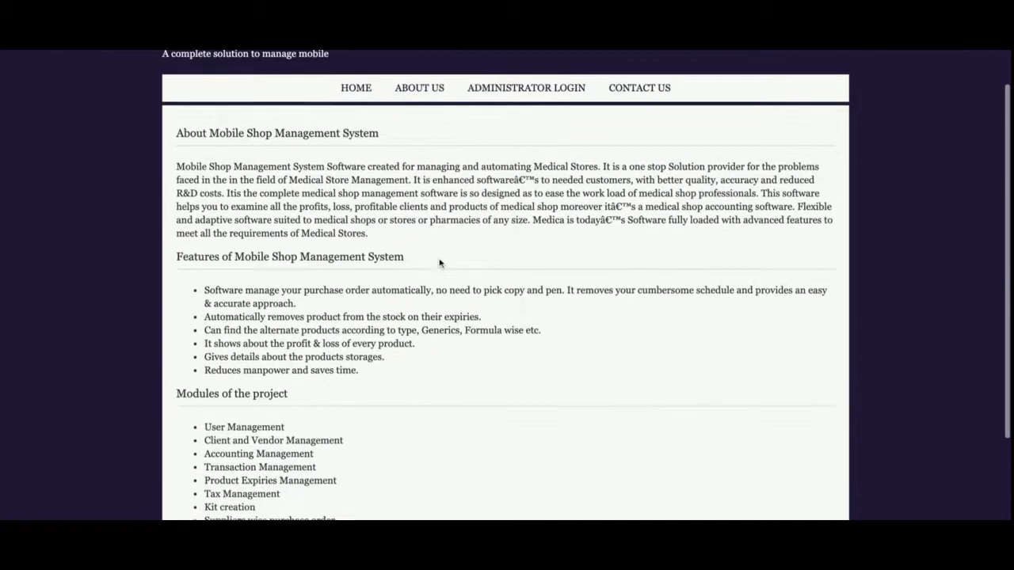
{"action": "scroll", "scroll_direction": "up", "scroll_amount": 3}
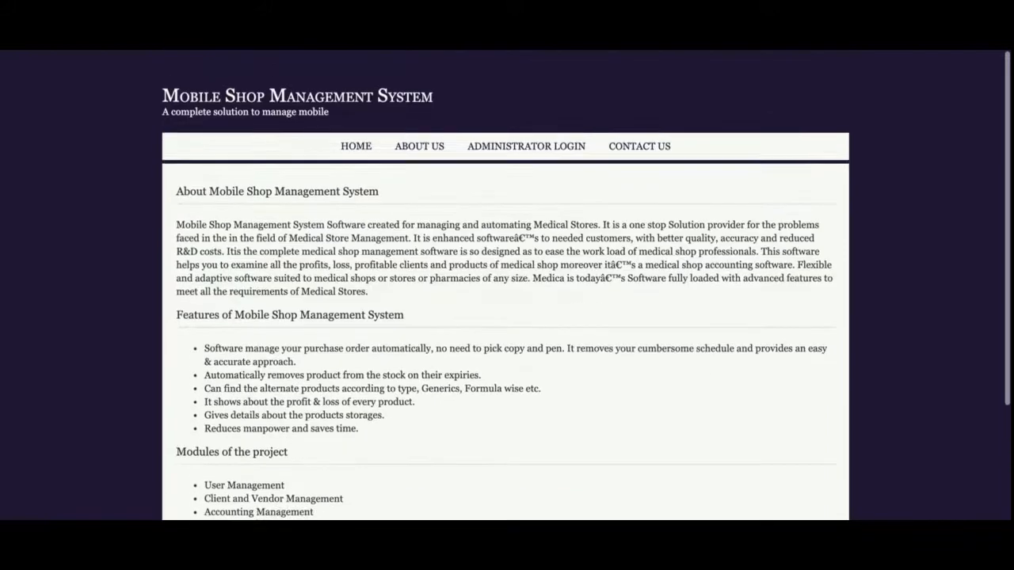
{"action": "scroll", "scroll_direction": "up", "scroll_amount": 3}
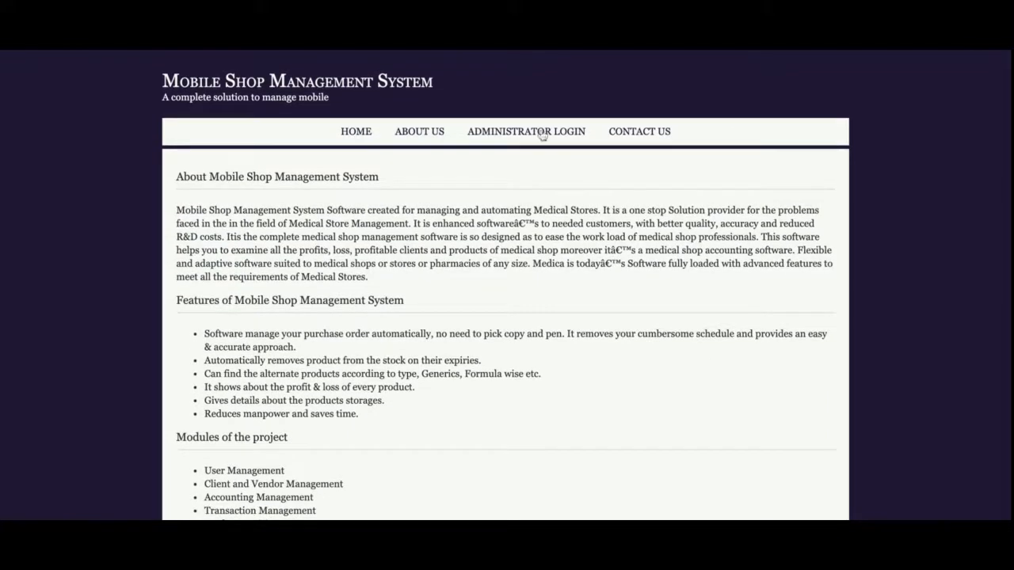
Check the administrator login form, view the Contact Us form, then return to administrator login
{"action": "left_click", "coordinate": [525, 132]}
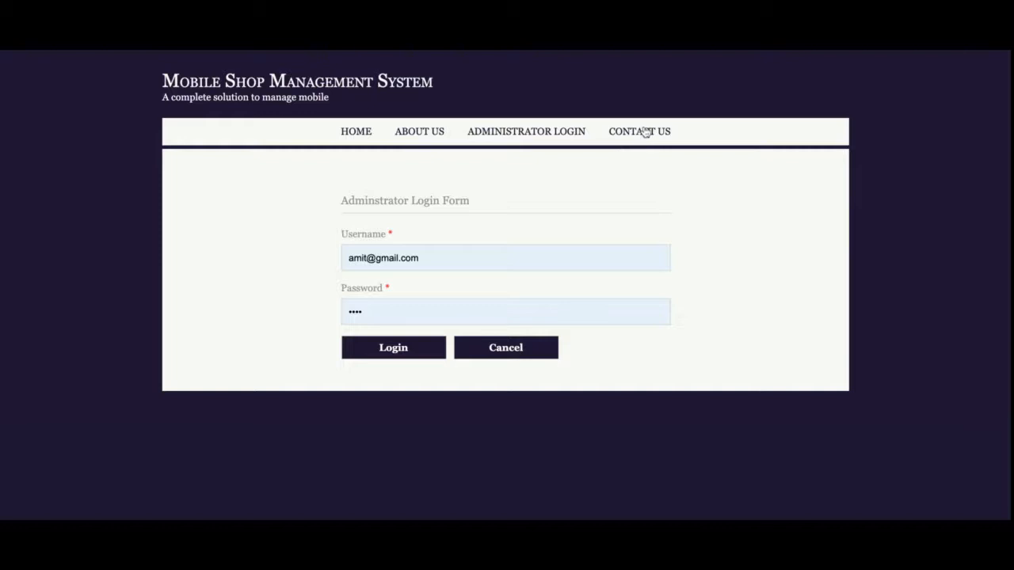
{"action": "left_click", "coordinate": [638, 130]}
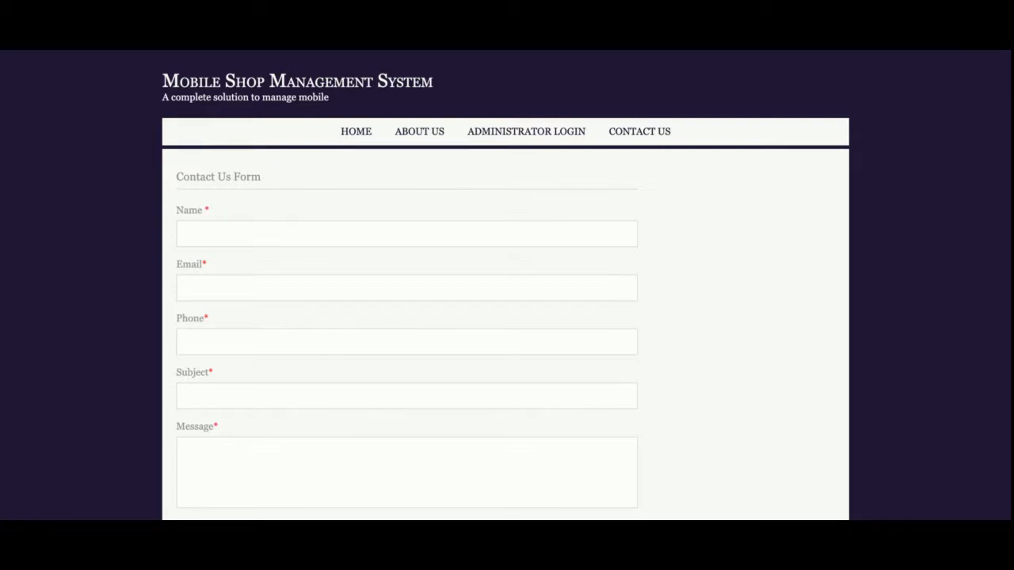
{"action": "mouse_move", "coordinate": [544, 135]}
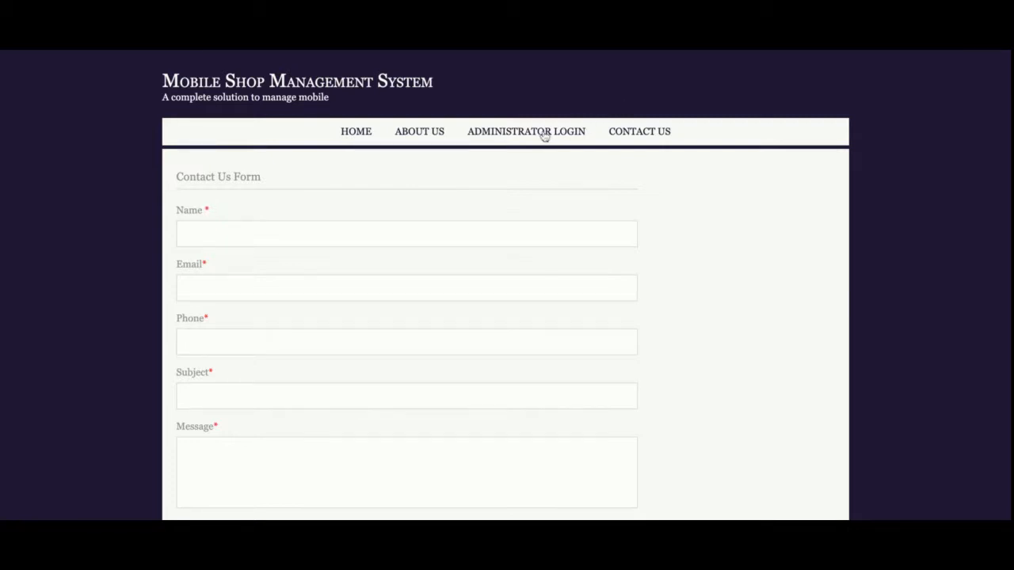
{"action": "left_click", "coordinate": [526, 132]}
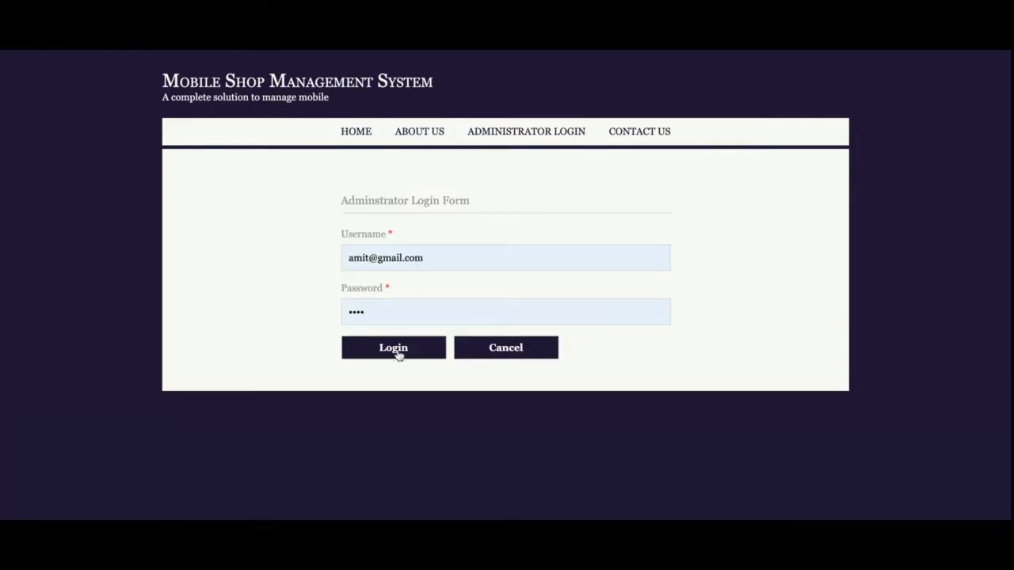
Retry the rejected administrator login with username 'admin' to reach the welcome dashboard
{"action": "left_click", "coordinate": [393, 347]}
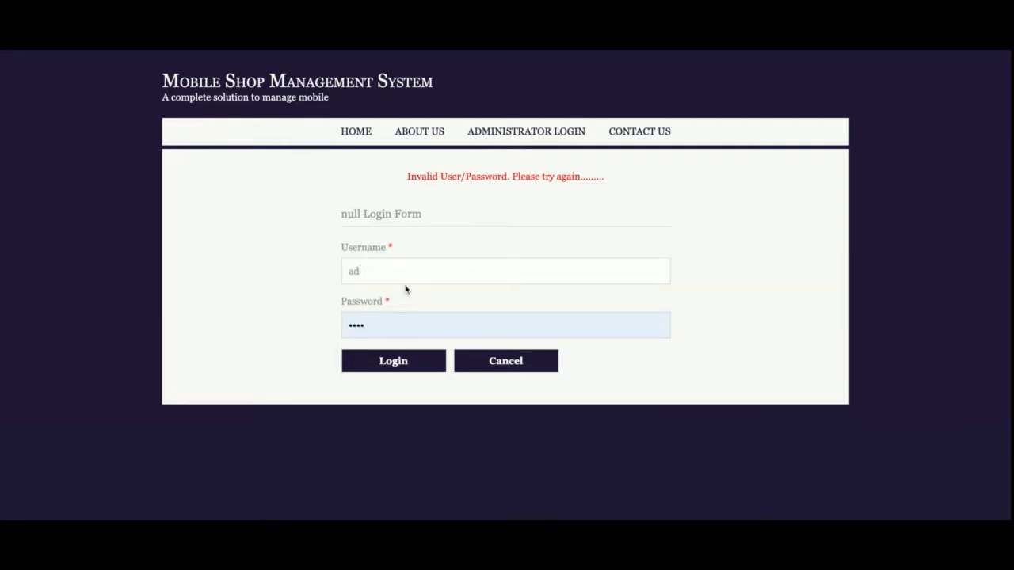
{"action": "type", "text": "min"}
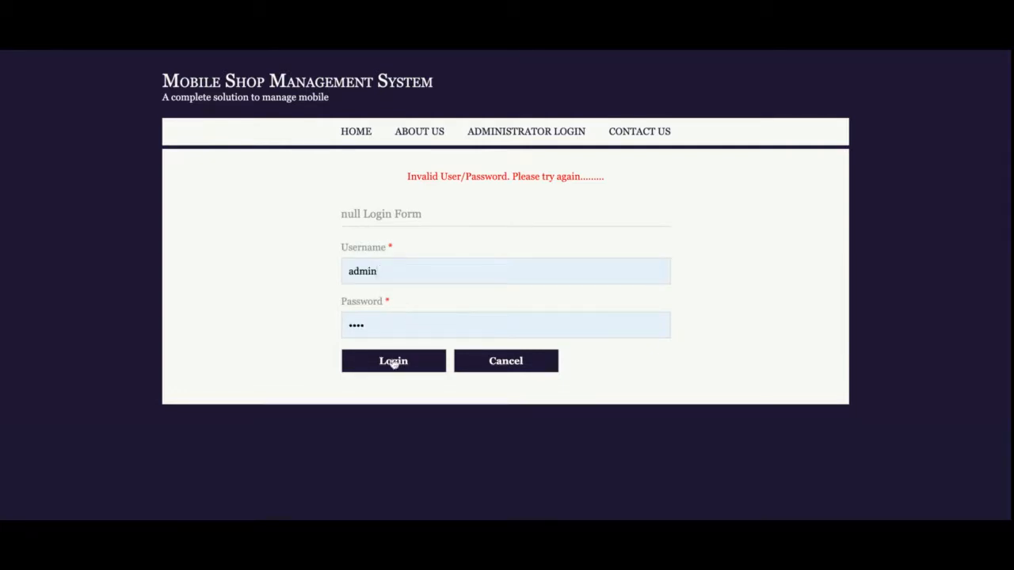
{"action": "left_click", "coordinate": [393, 360]}
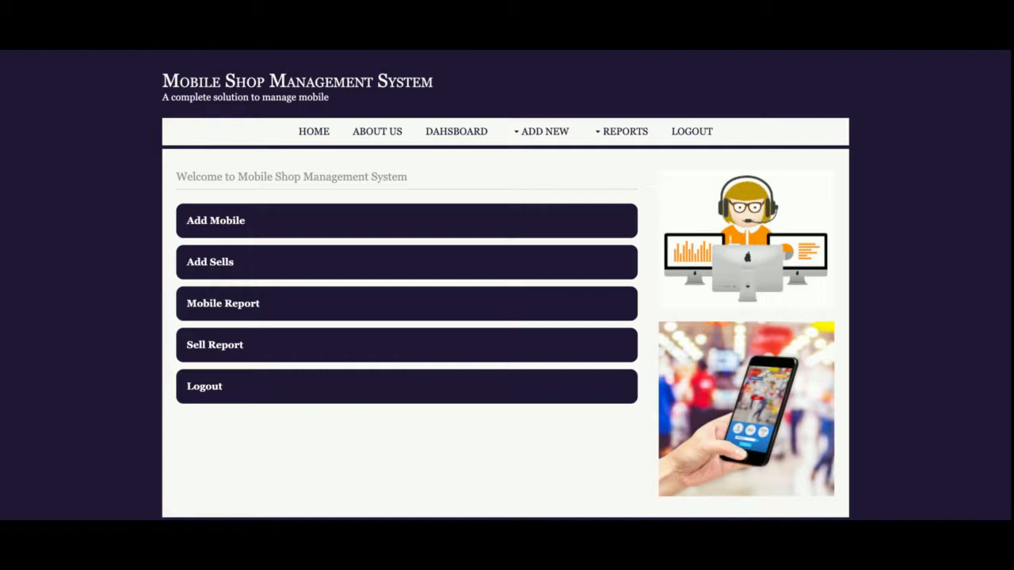
{"action": "mouse_move", "coordinate": [389, 245]}
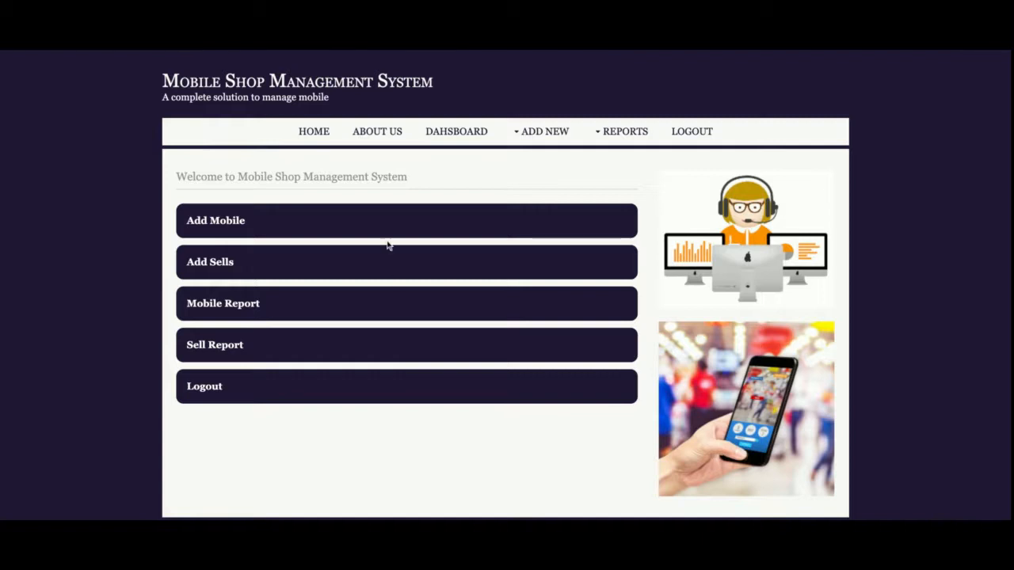
{"action": "mouse_move", "coordinate": [230, 226]}
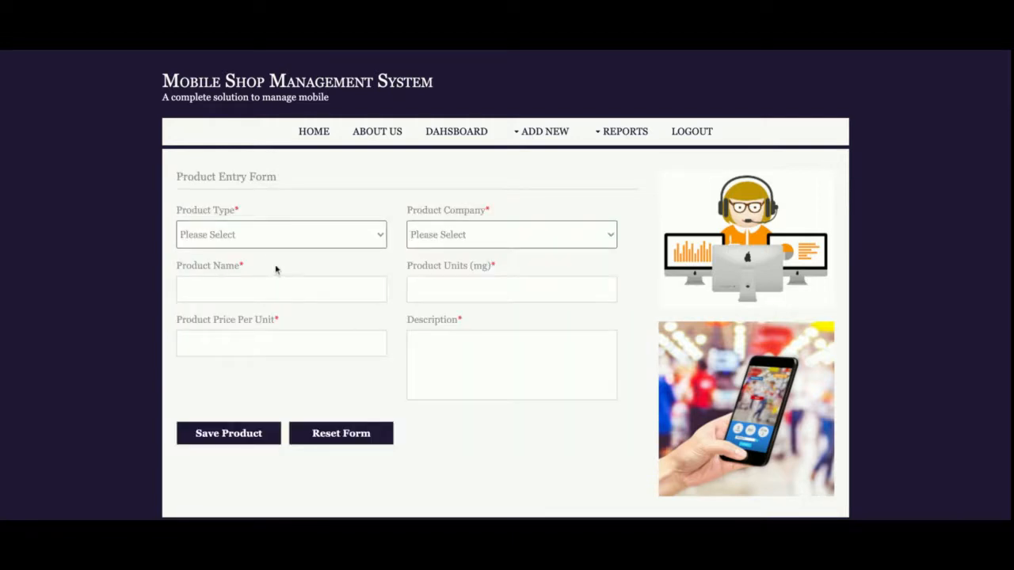
{"action": "mouse_move", "coordinate": [301, 315]}
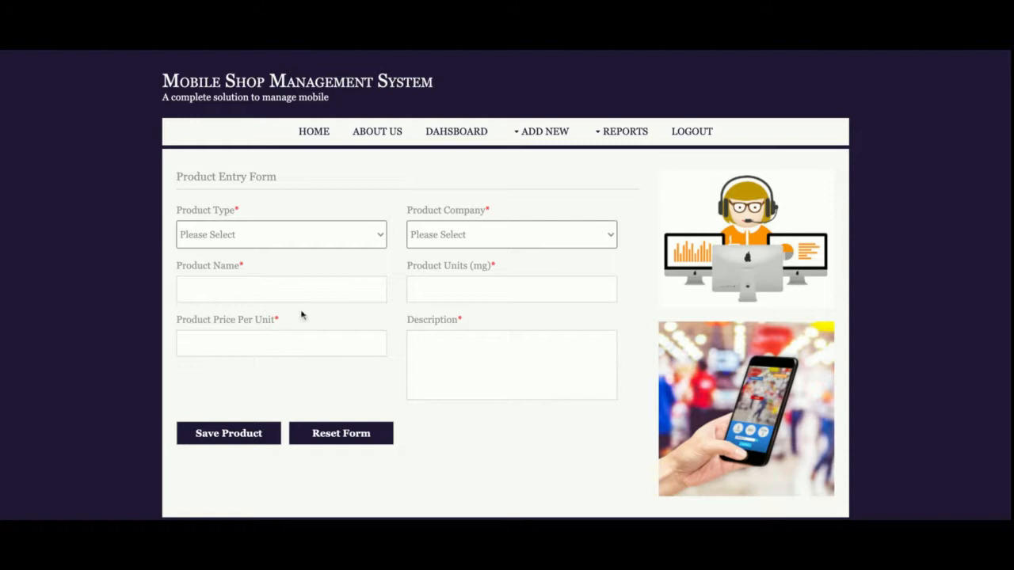
{"action": "mouse_move", "coordinate": [330, 244]}
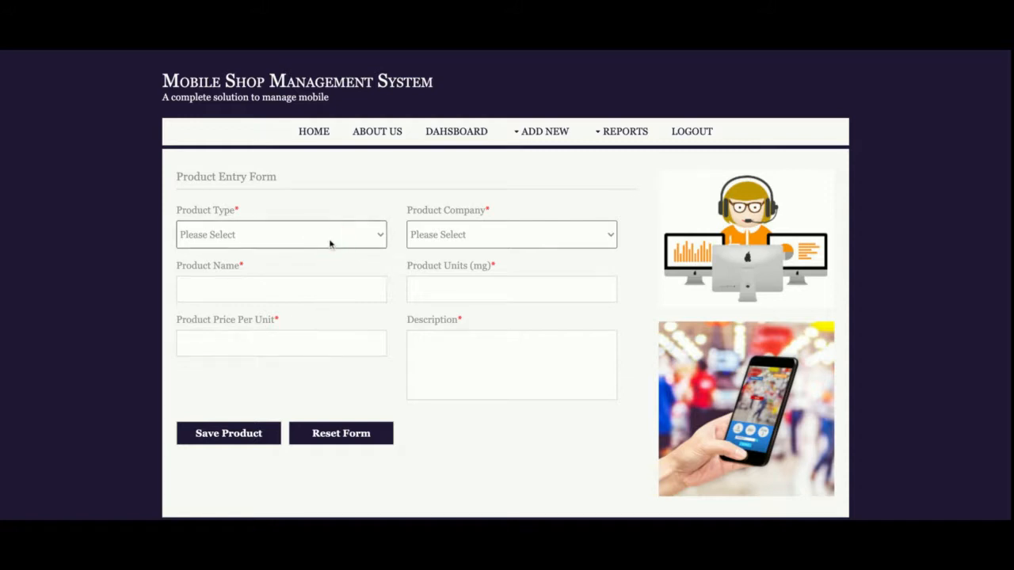
Choose product type Smart Phone and company Samsung, then move to the Description box
{"action": "left_click", "coordinate": [281, 234]}
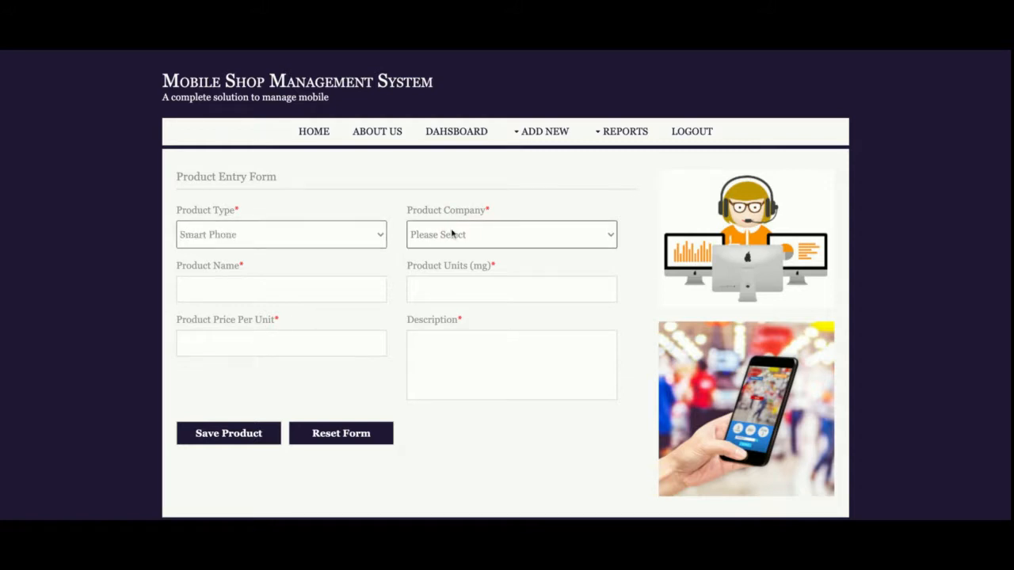
{"action": "left_click", "coordinate": [511, 234]}
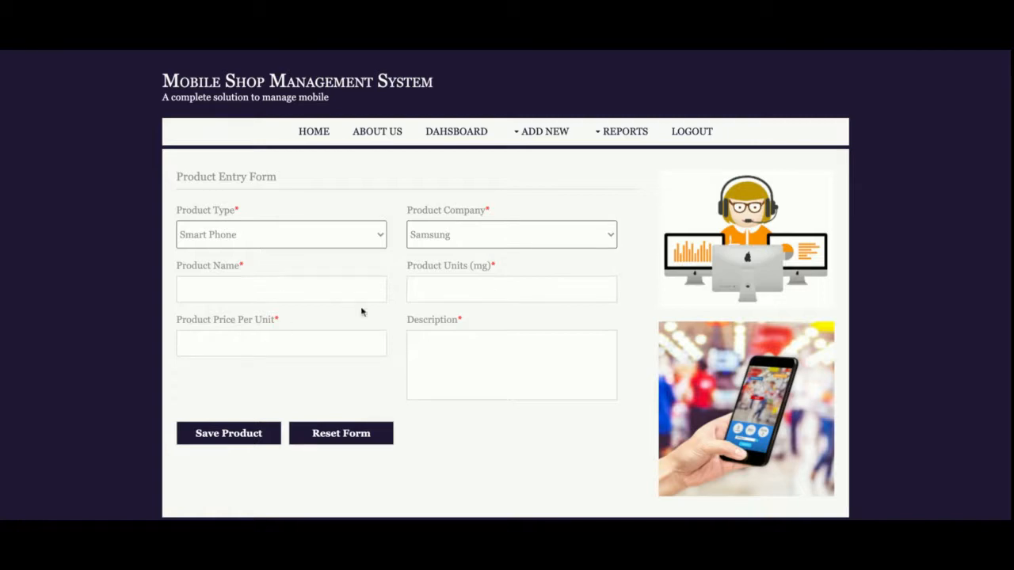
{"action": "left_click", "coordinate": [511, 365]}
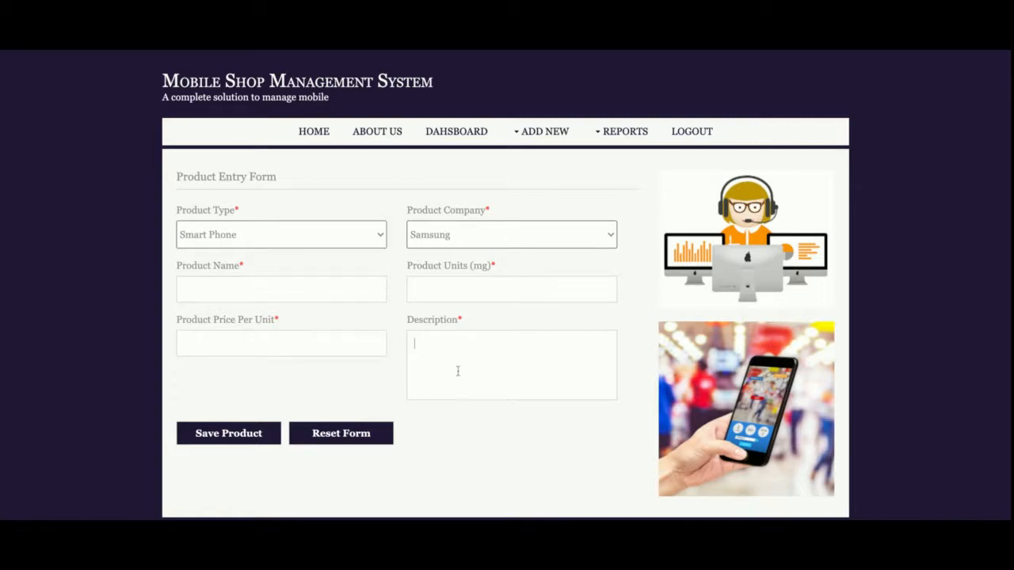
{"action": "mouse_move", "coordinate": [544, 206]}
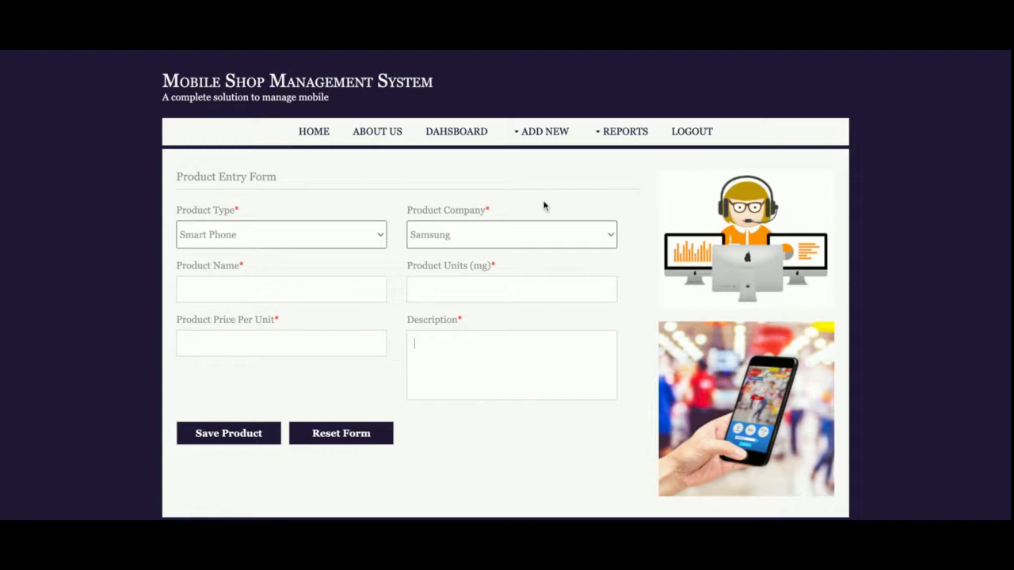
{"action": "mouse_move", "coordinate": [476, 138]}
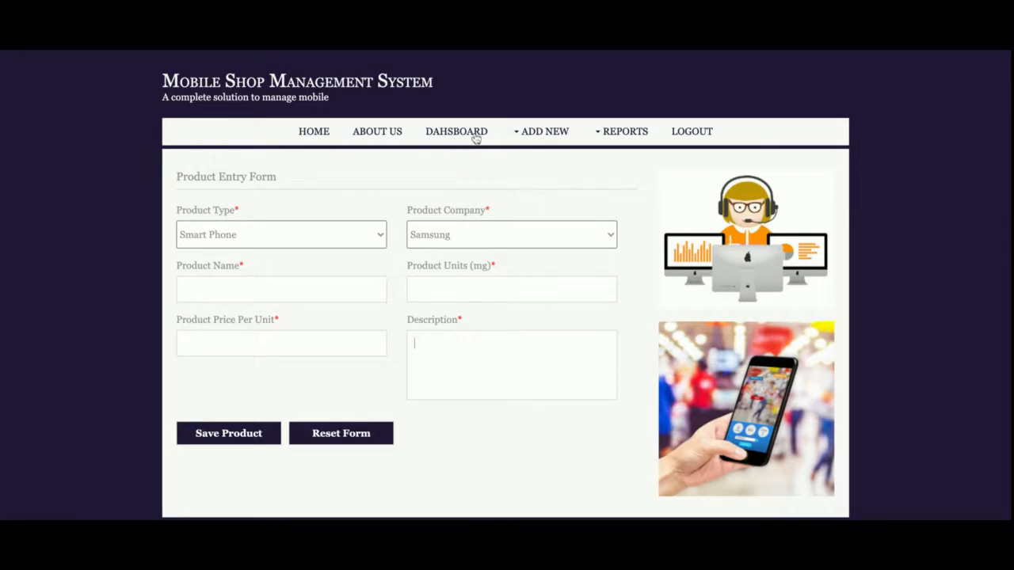
{"action": "left_click", "coordinate": [544, 131]}
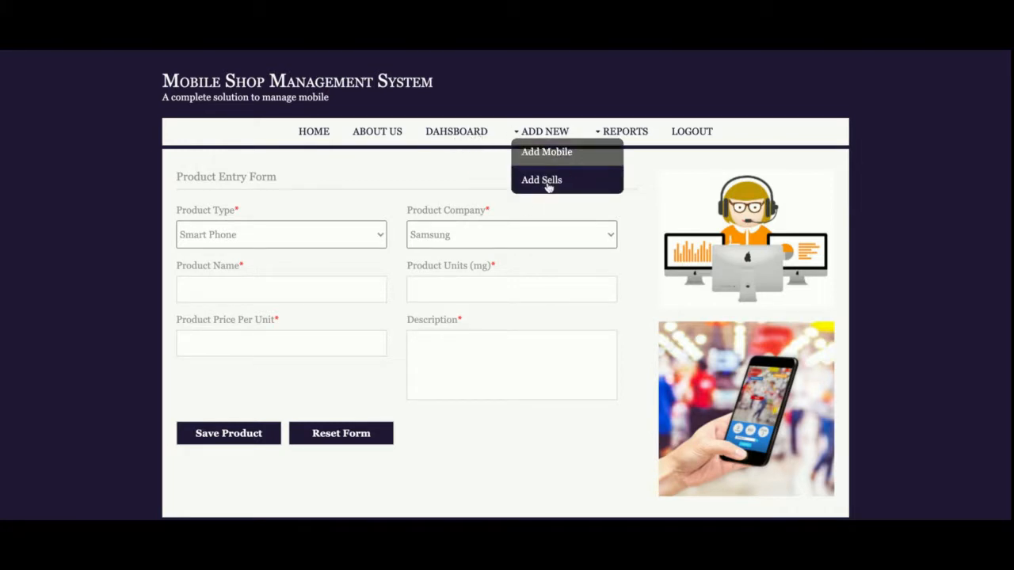
{"action": "left_click", "coordinate": [541, 180]}
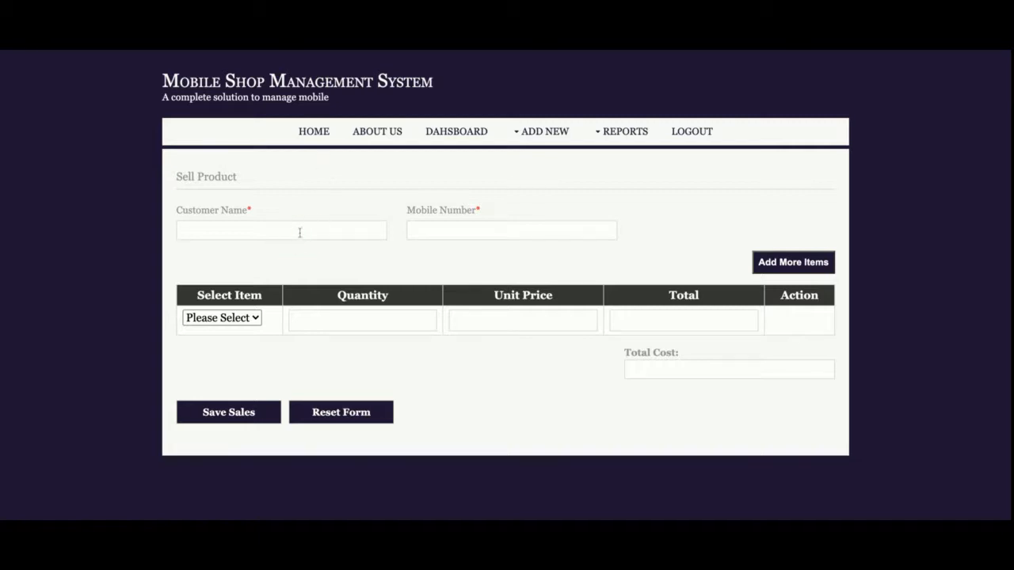
{"action": "type", "text": "Kaushal"}
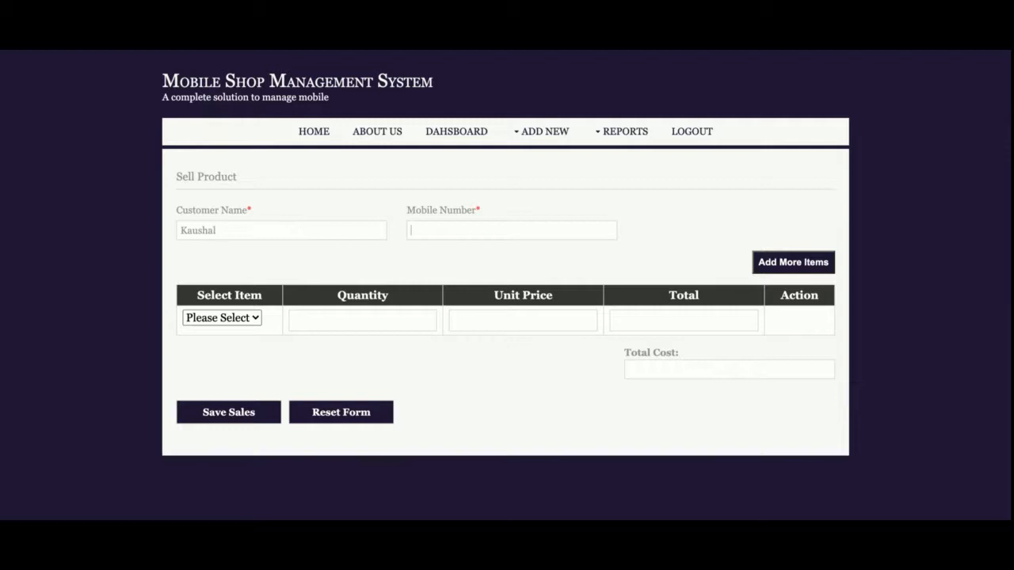
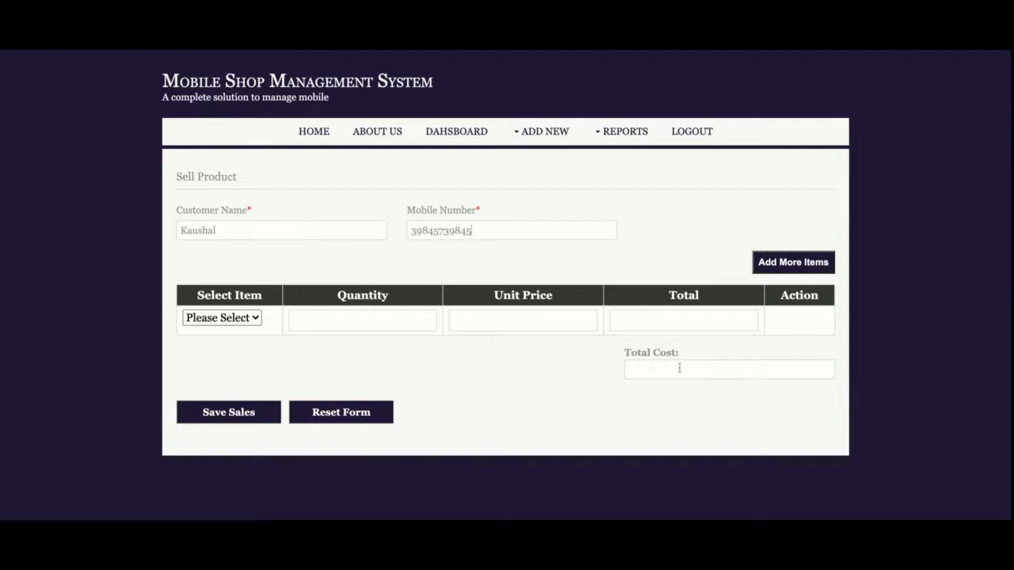
{"action": "left_click", "coordinate": [793, 262]}
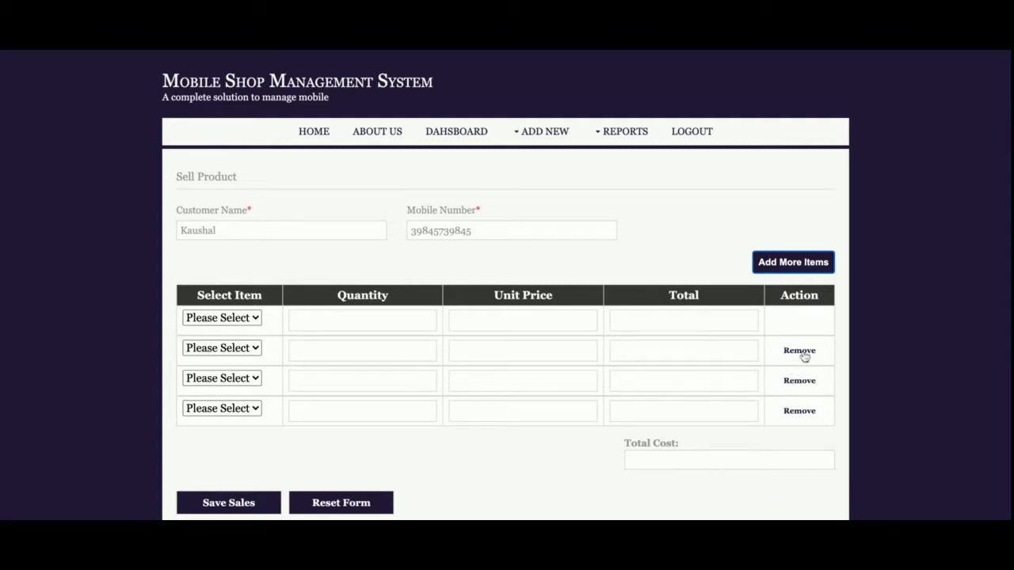
Drop an extra row and enter Samsung J4 and Mi Note4, quantity 1, totalling 25000
{"action": "left_click", "coordinate": [798, 350]}
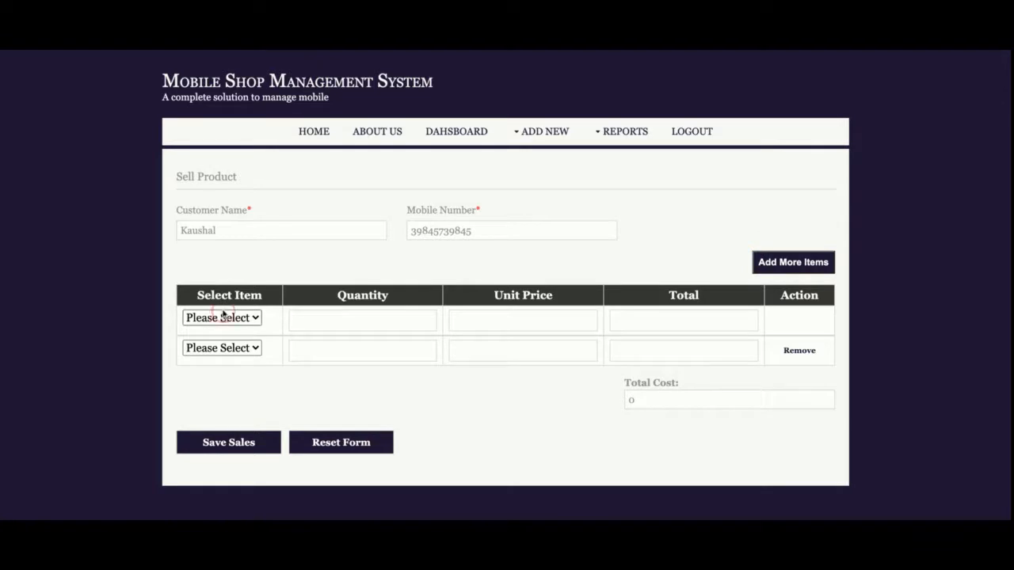
{"action": "left_click", "coordinate": [221, 318]}
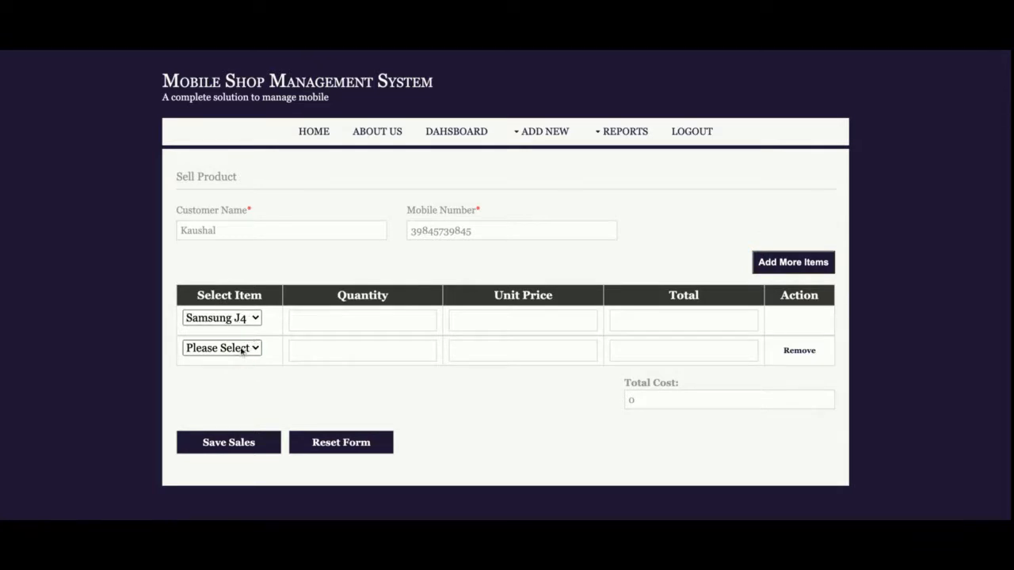
{"action": "left_click", "coordinate": [222, 347]}
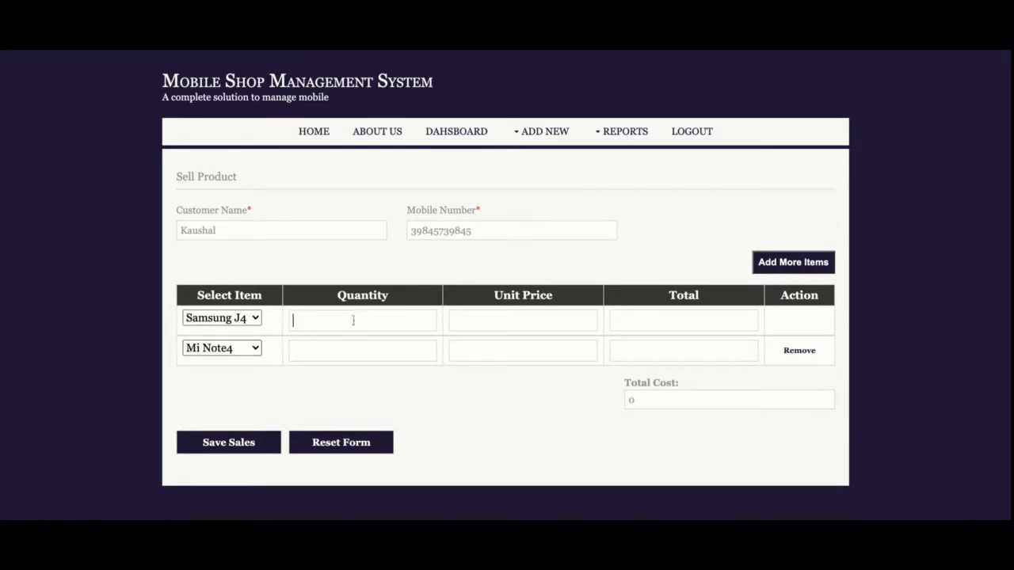
{"action": "type", "text": "1"}
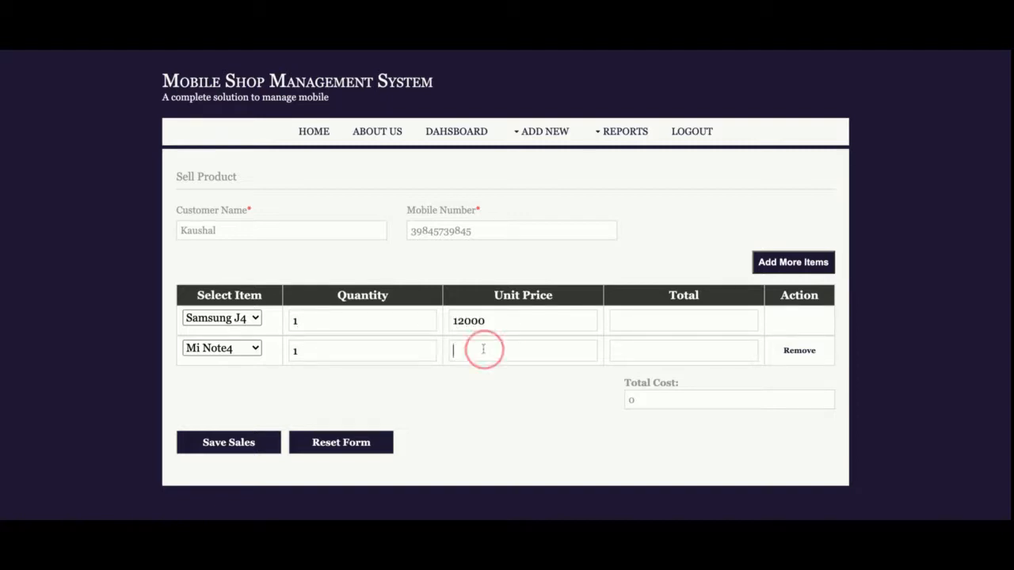
{"action": "type", "text": "13000"}
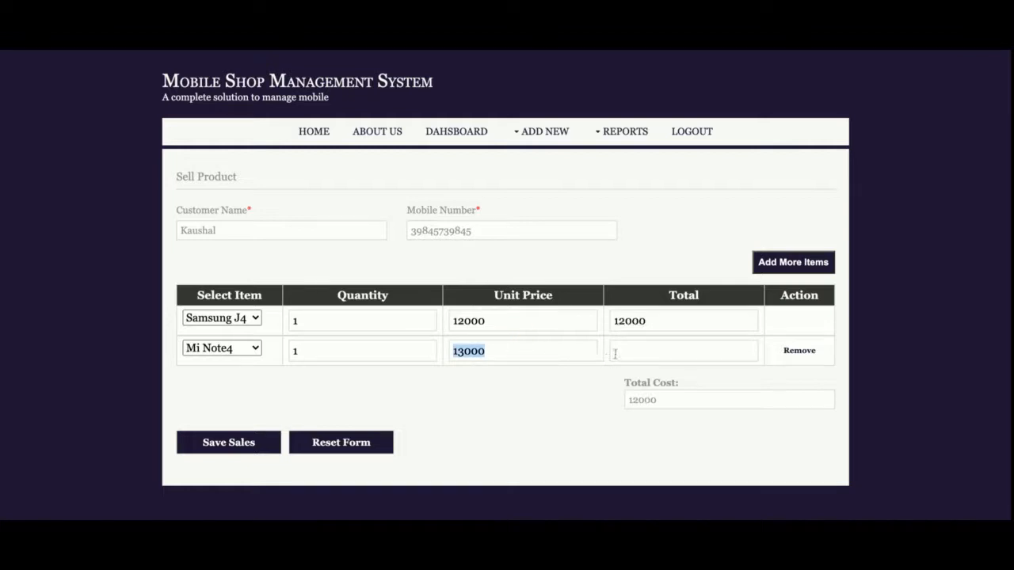
{"action": "left_click", "coordinate": [681, 350]}
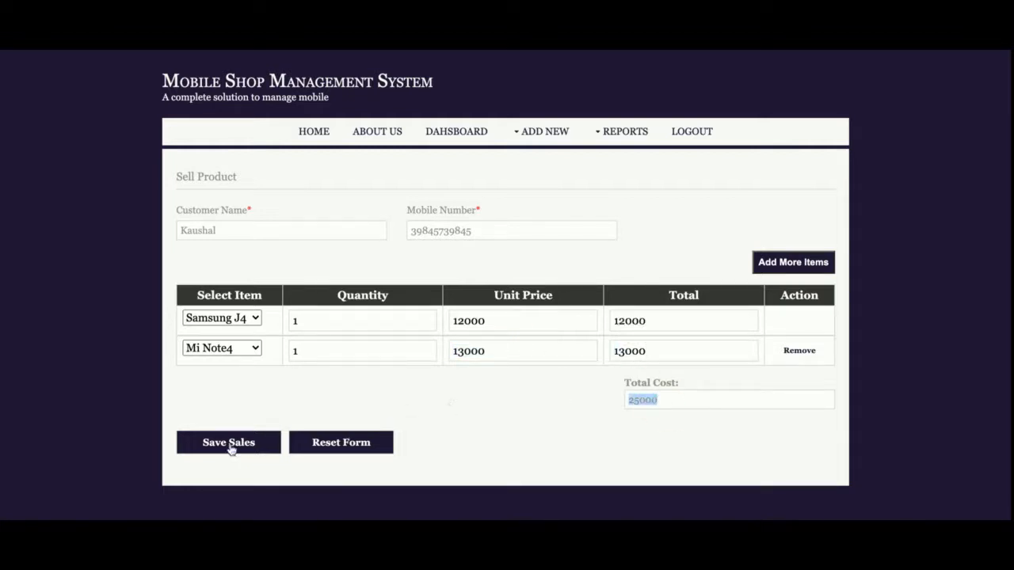
{"action": "mouse_move", "coordinate": [616, 256]}
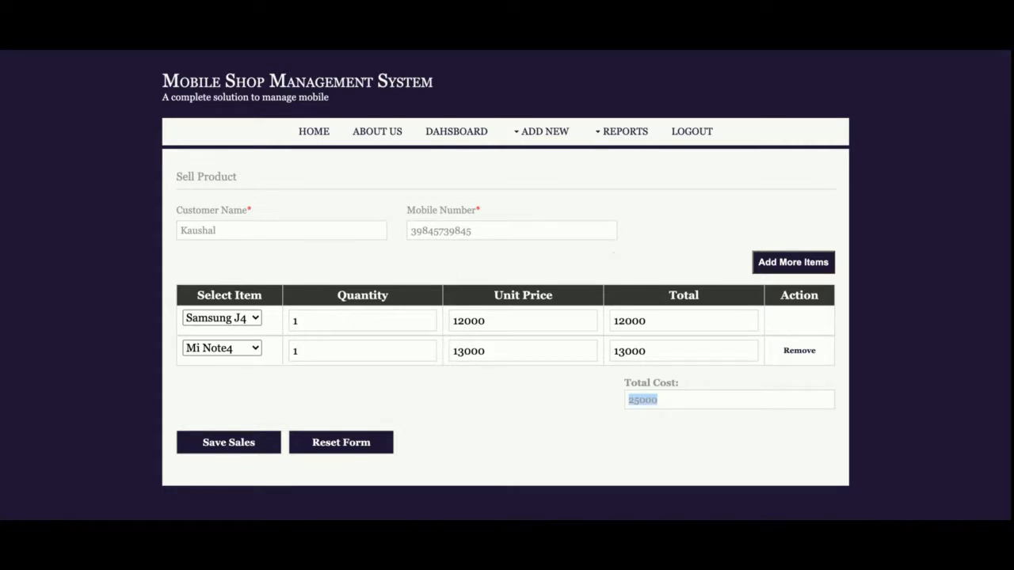
{"action": "mouse_move", "coordinate": [418, 268]}
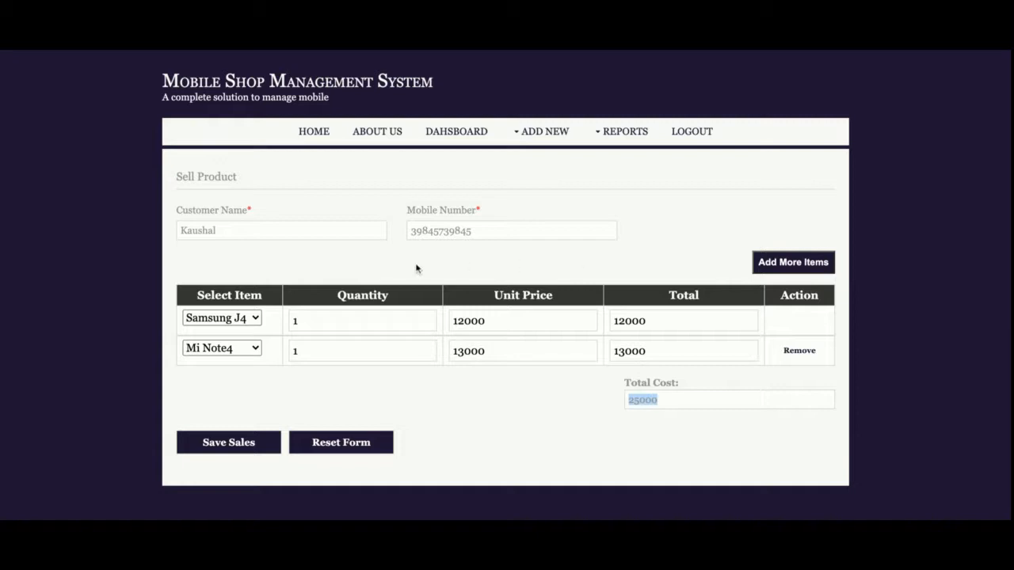
Save Kaushal's sale, view its ₹25000 Product Receipt, and begin a new blank sale
{"action": "left_click", "coordinate": [228, 442]}
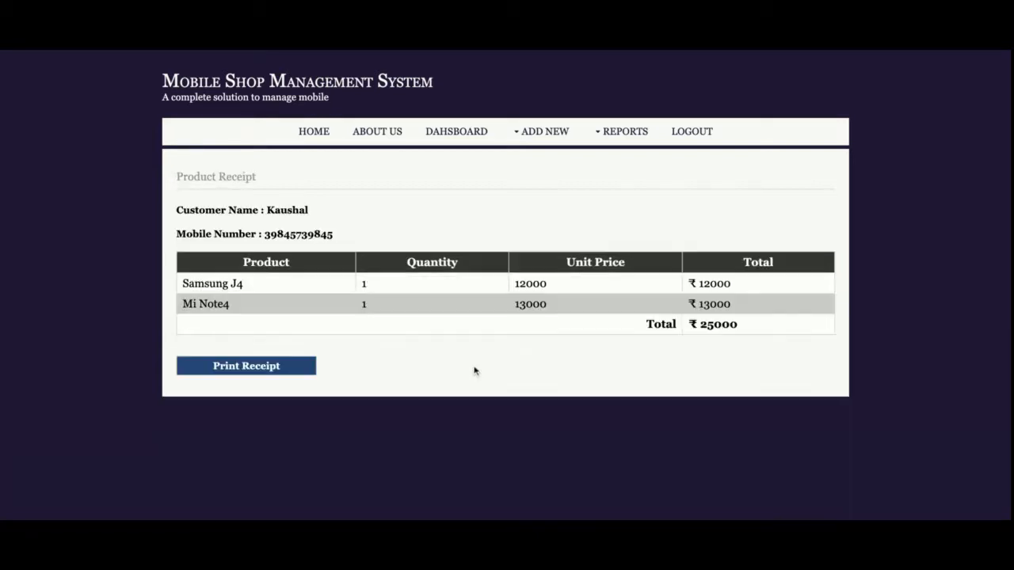
{"action": "mouse_move", "coordinate": [566, 254]}
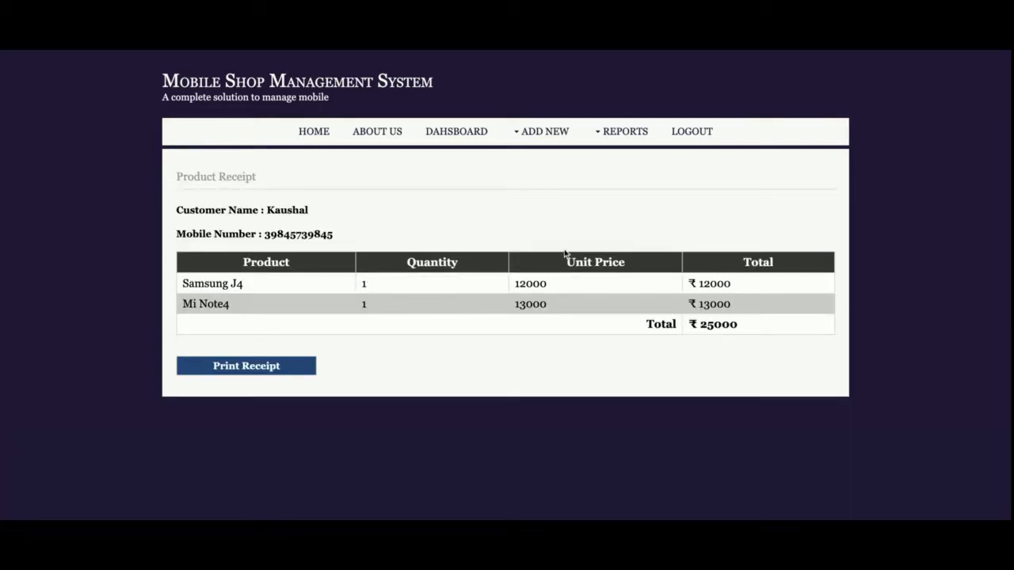
{"action": "mouse_move", "coordinate": [396, 233]}
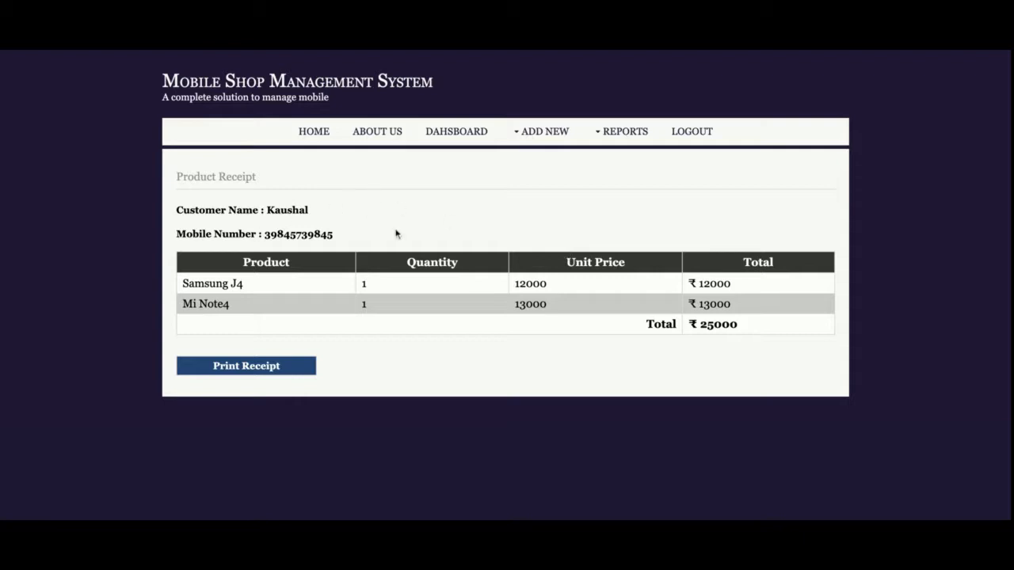
{"action": "mouse_move", "coordinate": [485, 301]}
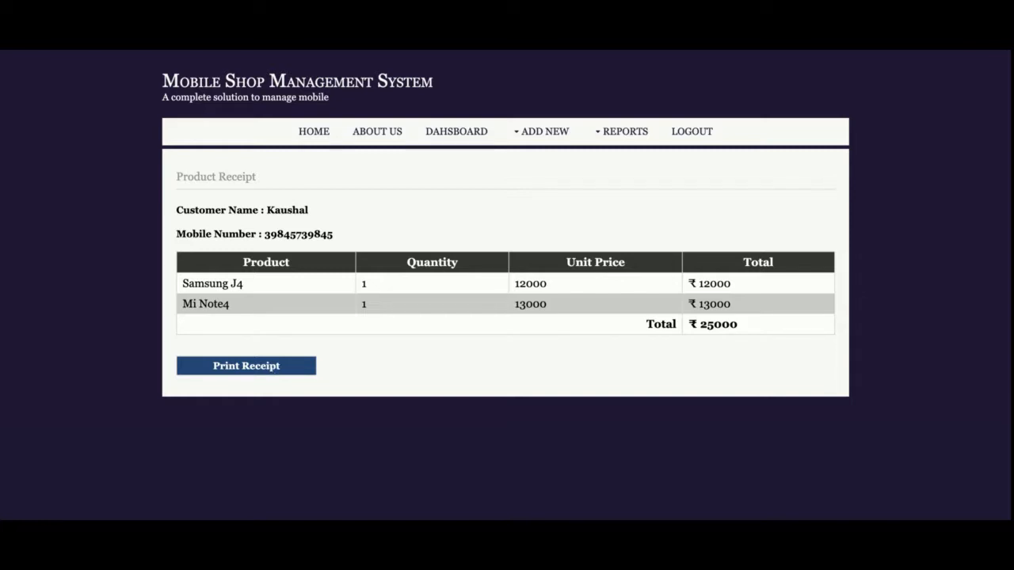
{"action": "mouse_move", "coordinate": [498, 311]}
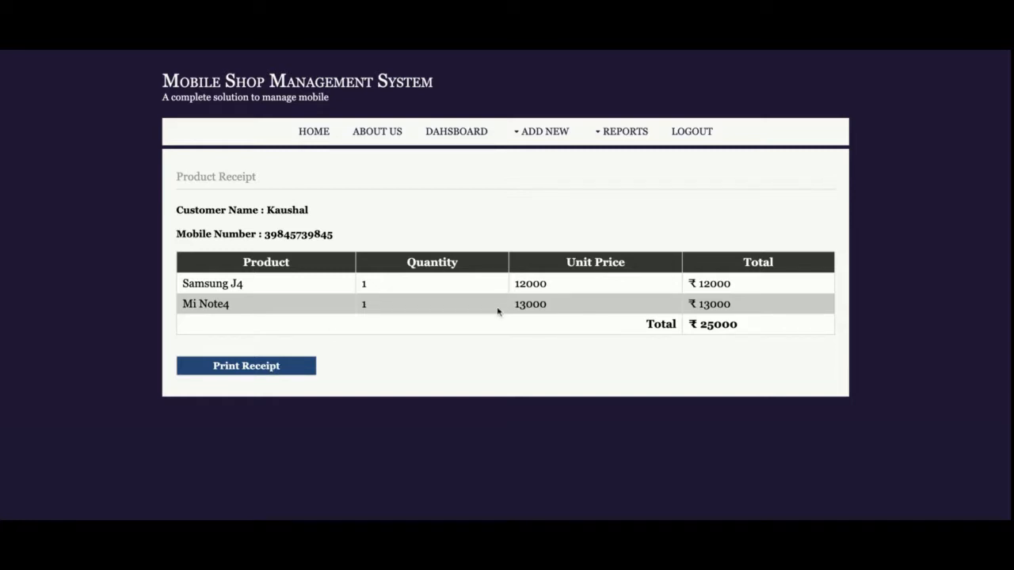
{"action": "left_click", "coordinate": [544, 131]}
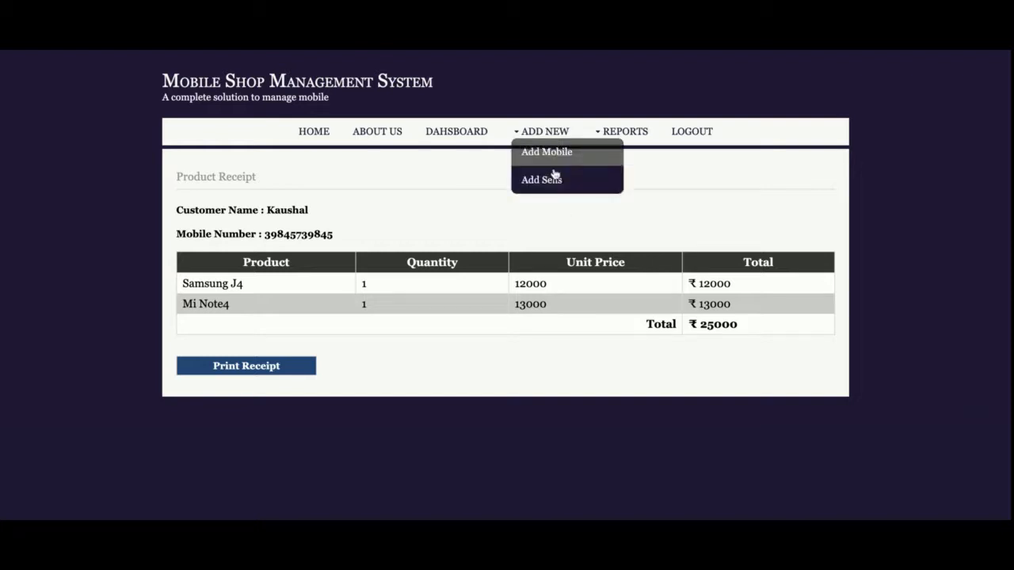
{"action": "left_click", "coordinate": [541, 179]}
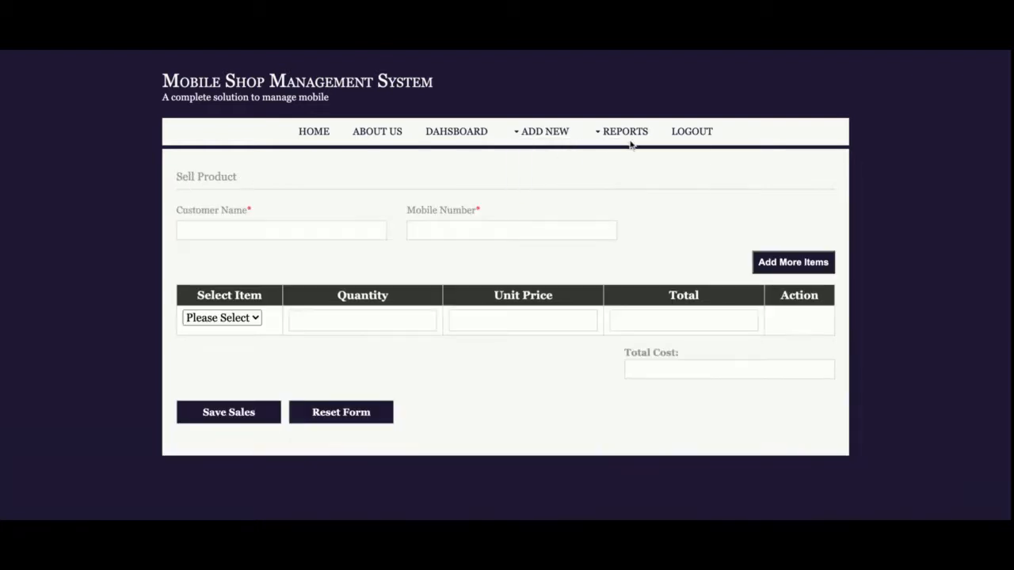
Open the Product Report and search 'samsun' to show 3 of 4 products
{"action": "left_click", "coordinate": [625, 131]}
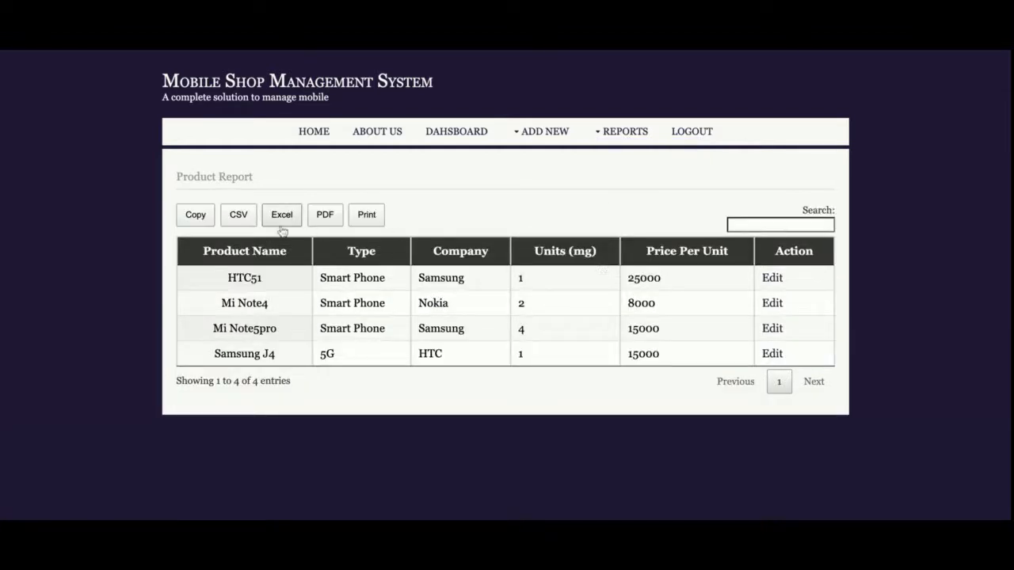
{"action": "mouse_move", "coordinate": [473, 236]}
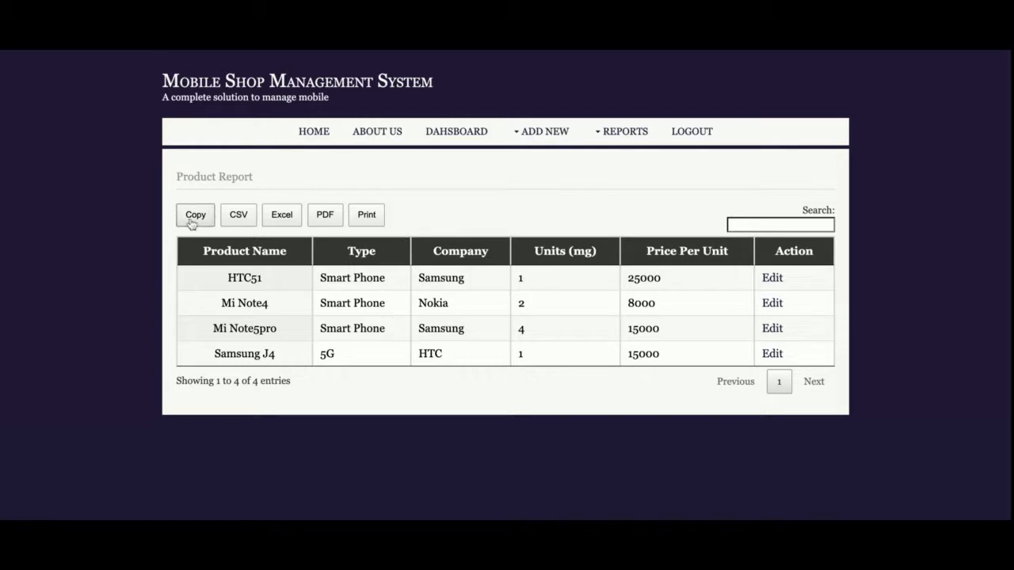
{"action": "mouse_move", "coordinate": [238, 220]}
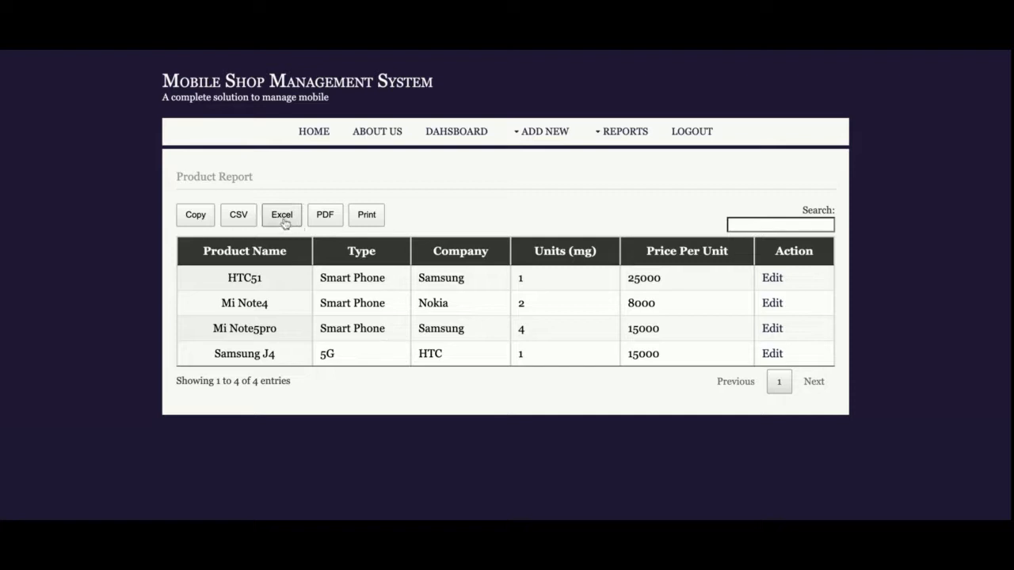
{"action": "mouse_move", "coordinate": [366, 219]}
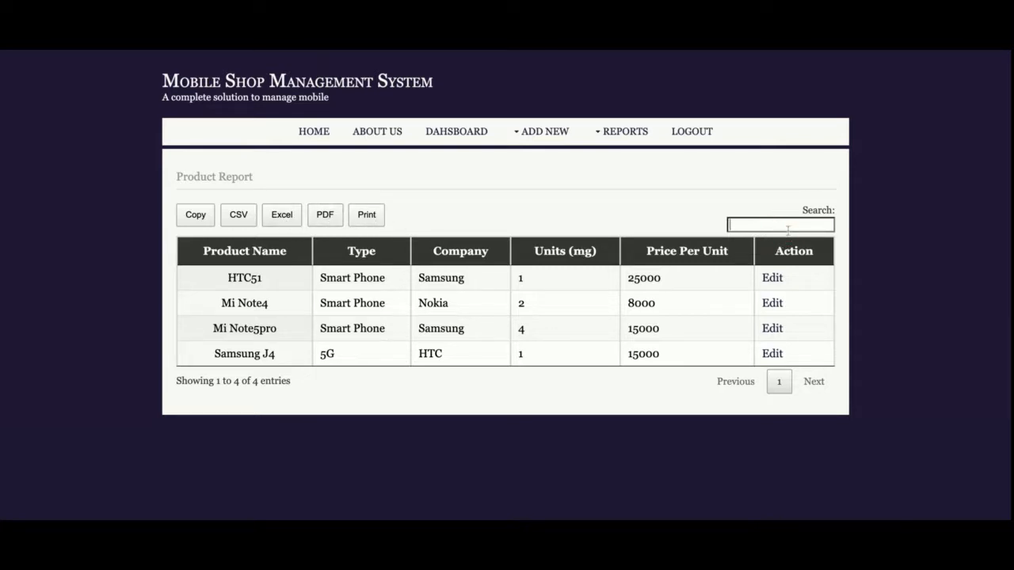
{"action": "type", "text": "sam"}
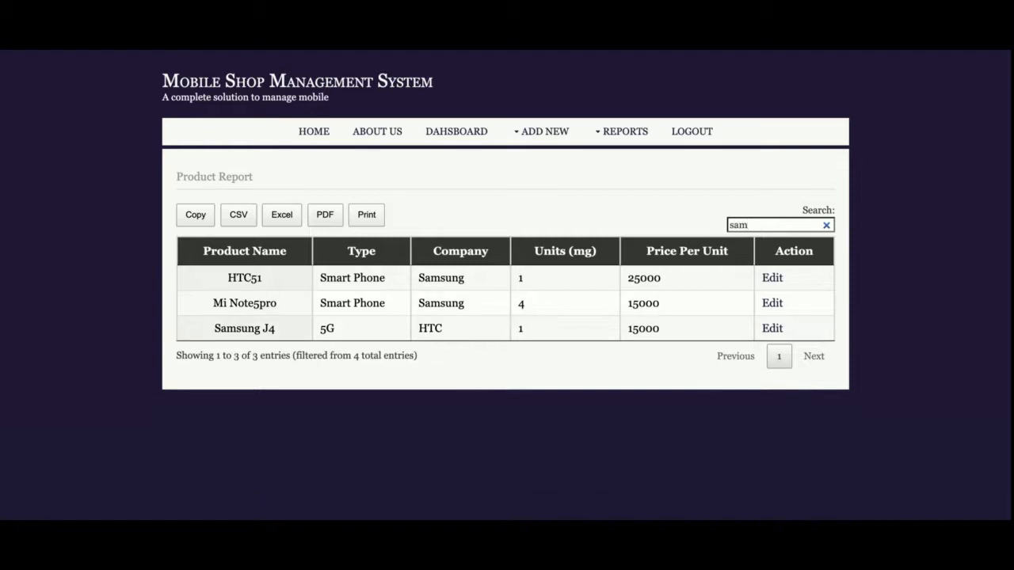
{"action": "mouse_move", "coordinate": [268, 340]}
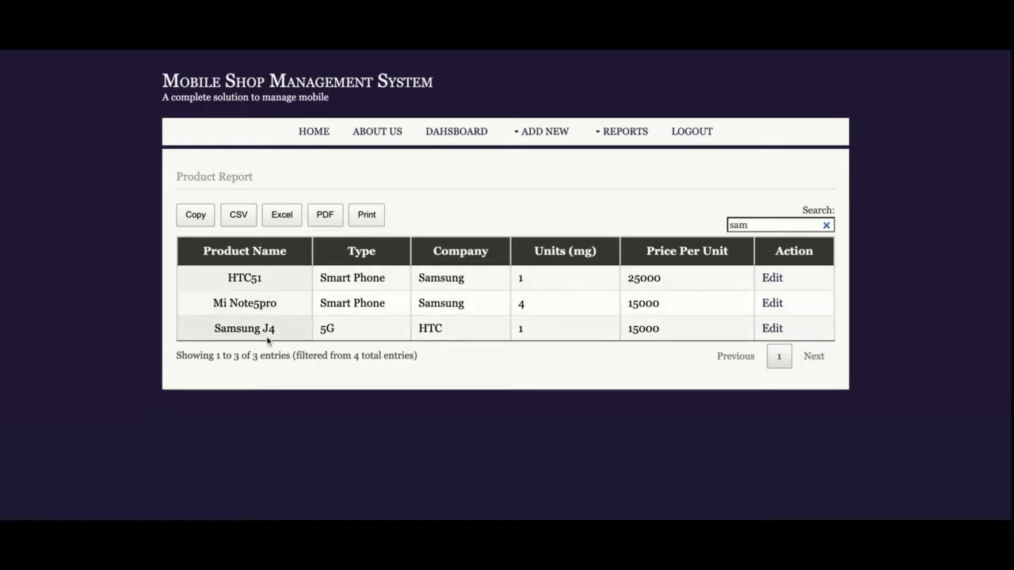
{"action": "type", "text": "sun"}
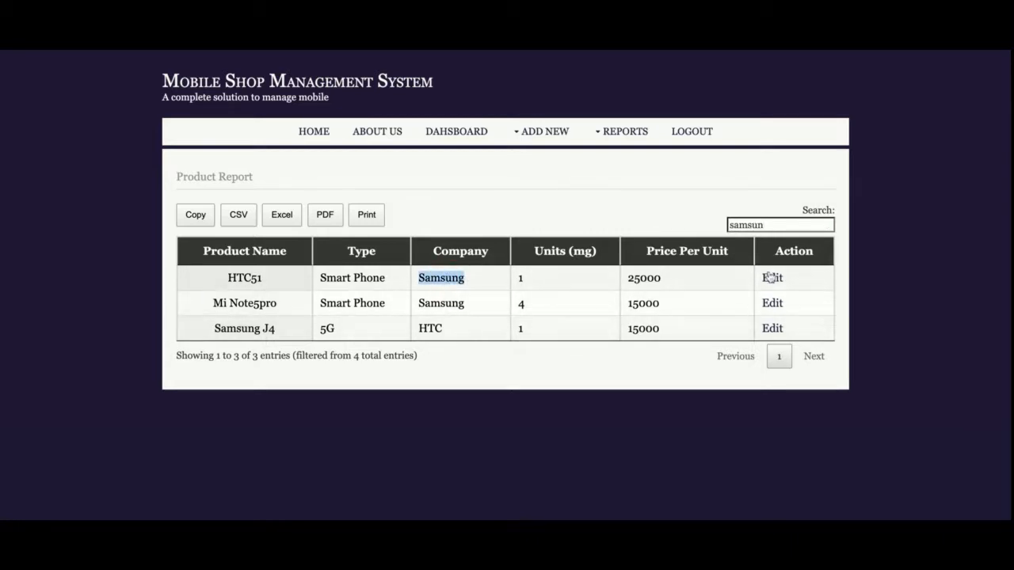
Edit the HTC51 product and submit Update Product to save its details
{"action": "left_click", "coordinate": [771, 277]}
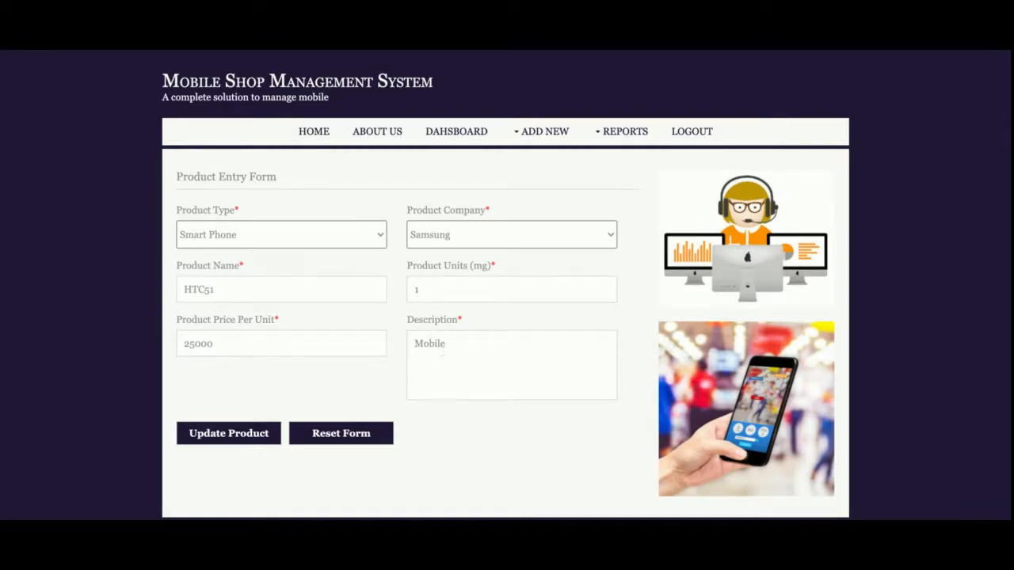
{"action": "mouse_move", "coordinate": [323, 382]}
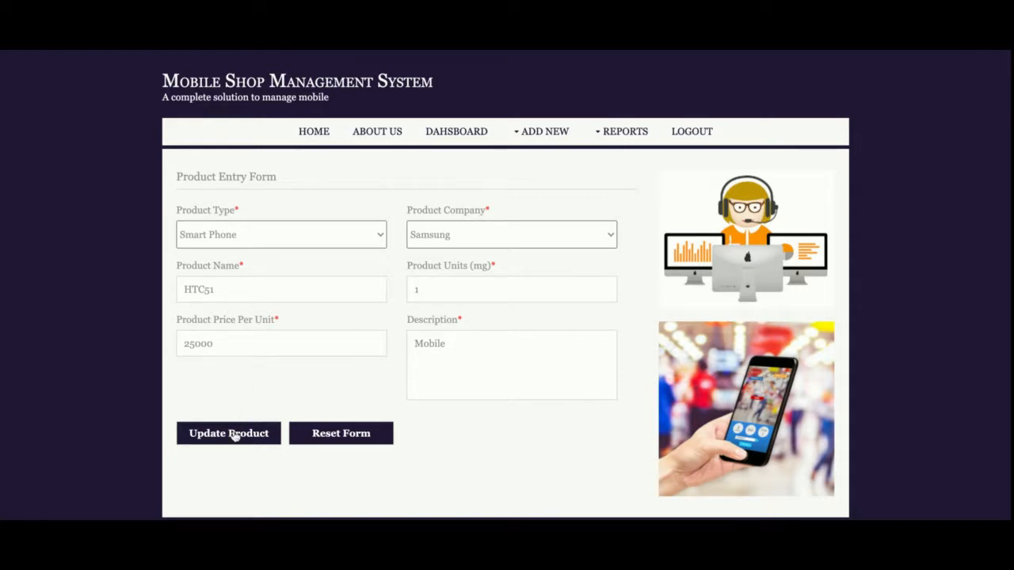
{"action": "left_click", "coordinate": [228, 433]}
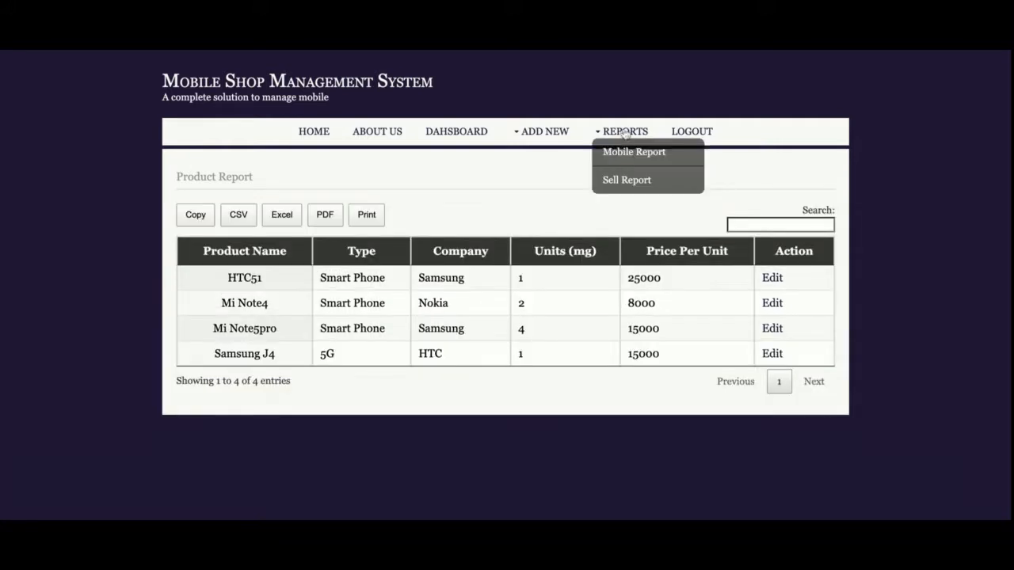
Open the Sell Report, view Kaushal's ₹25000 order receipt, and return to the report
{"action": "left_click", "coordinate": [626, 180]}
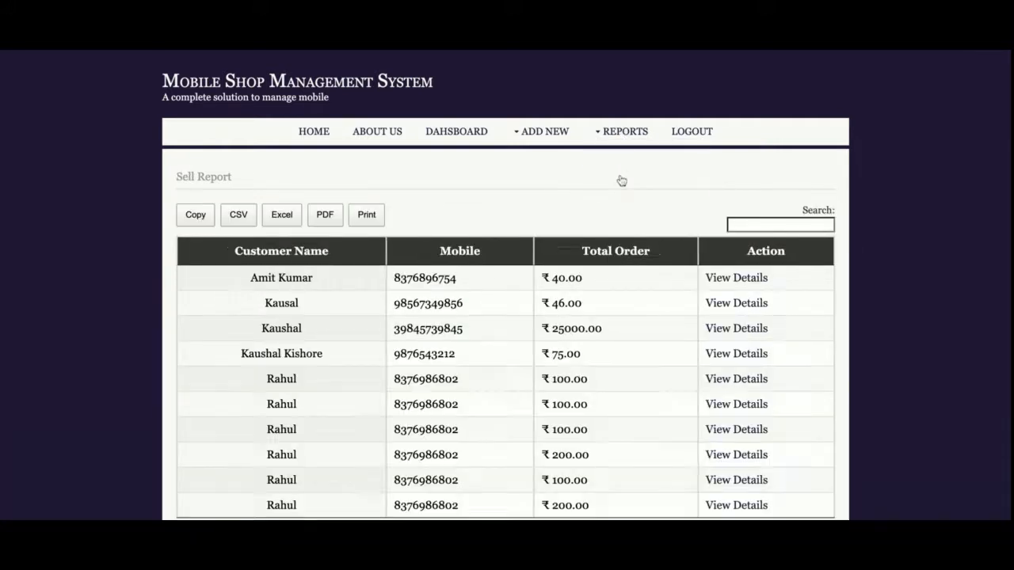
{"action": "scroll", "scroll_direction": "down", "scroll_amount": 3}
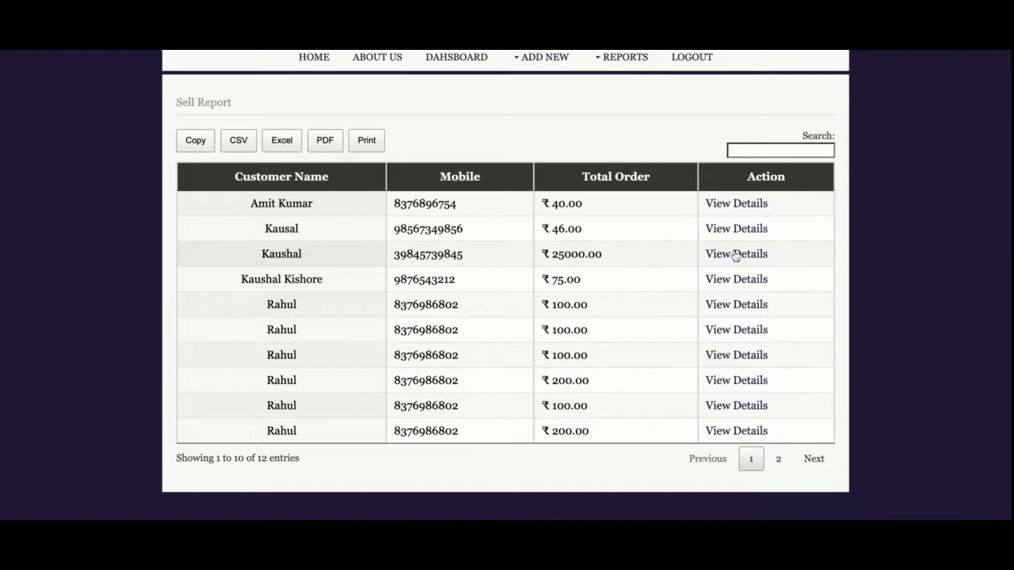
{"action": "left_click", "coordinate": [735, 254]}
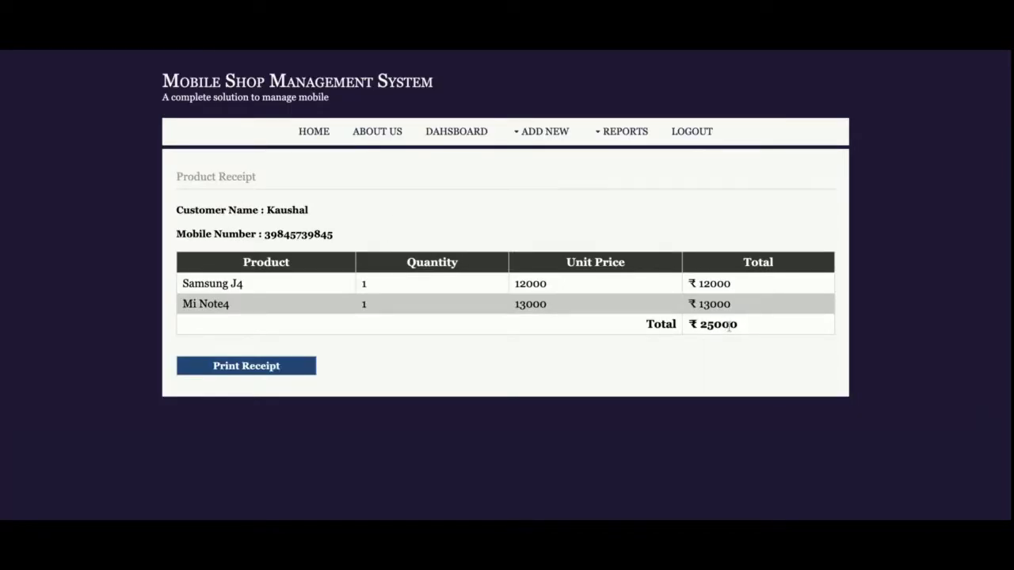
{"action": "double_click", "coordinate": [712, 324]}
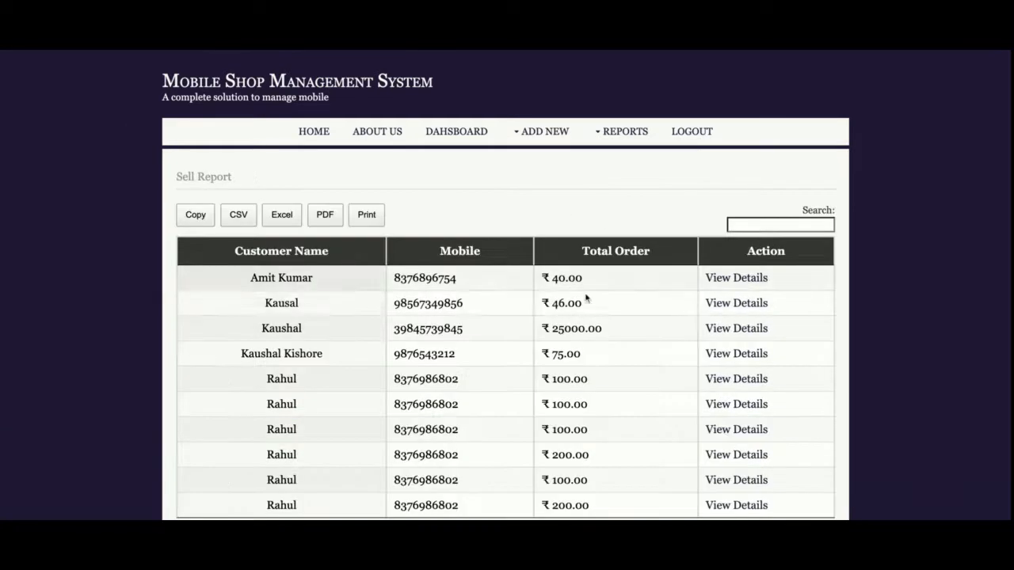
{"action": "scroll", "scroll_direction": "down", "scroll_amount": 3}
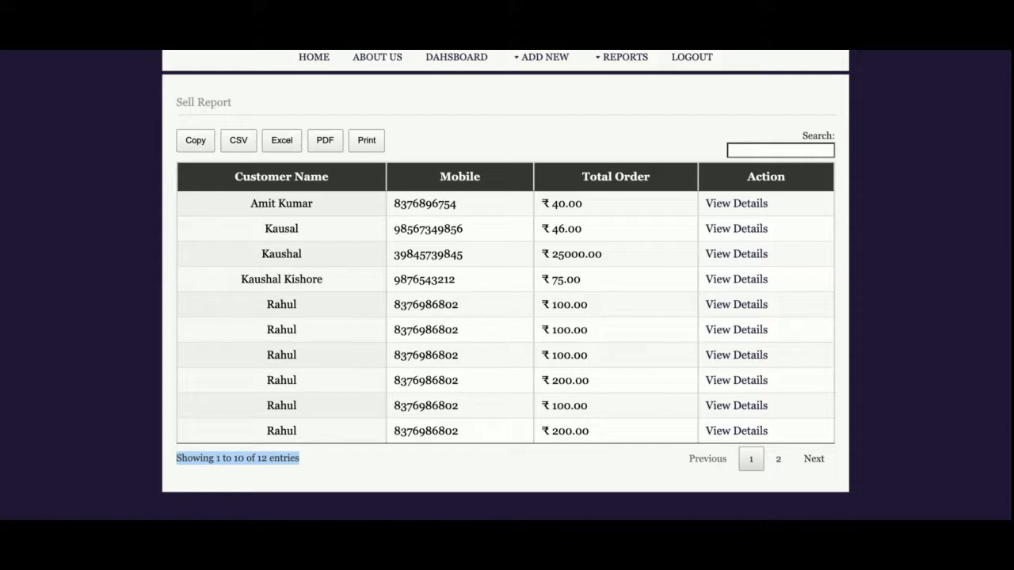
{"action": "mouse_move", "coordinate": [368, 456]}
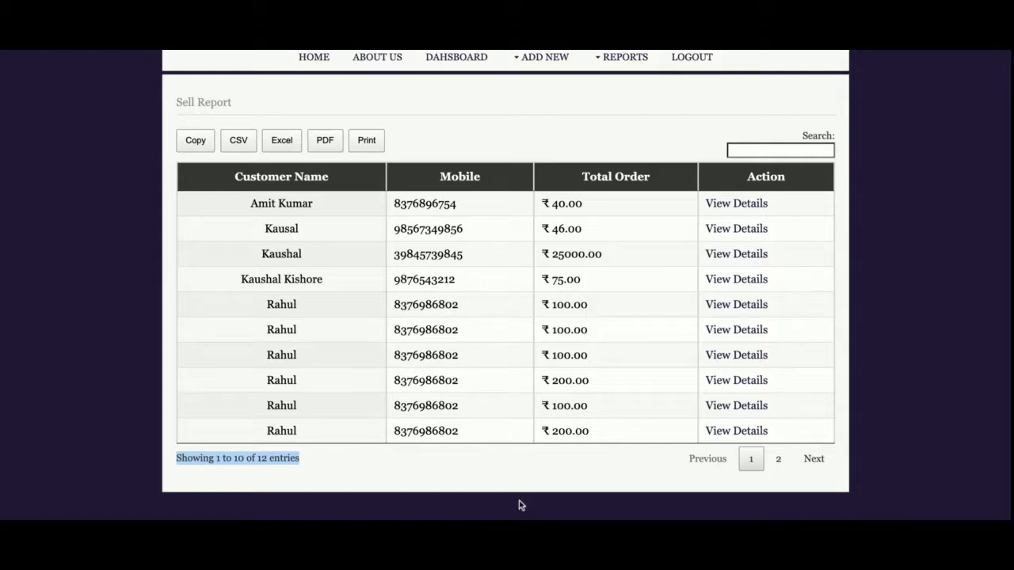
{"action": "left_click", "coordinate": [778, 458]}
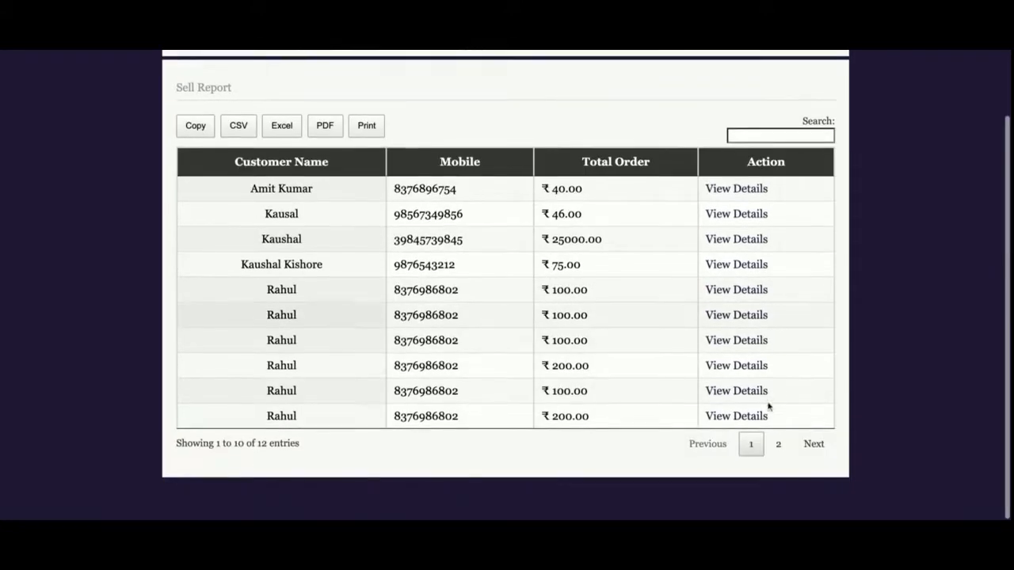
{"action": "left_click", "coordinate": [778, 444]}
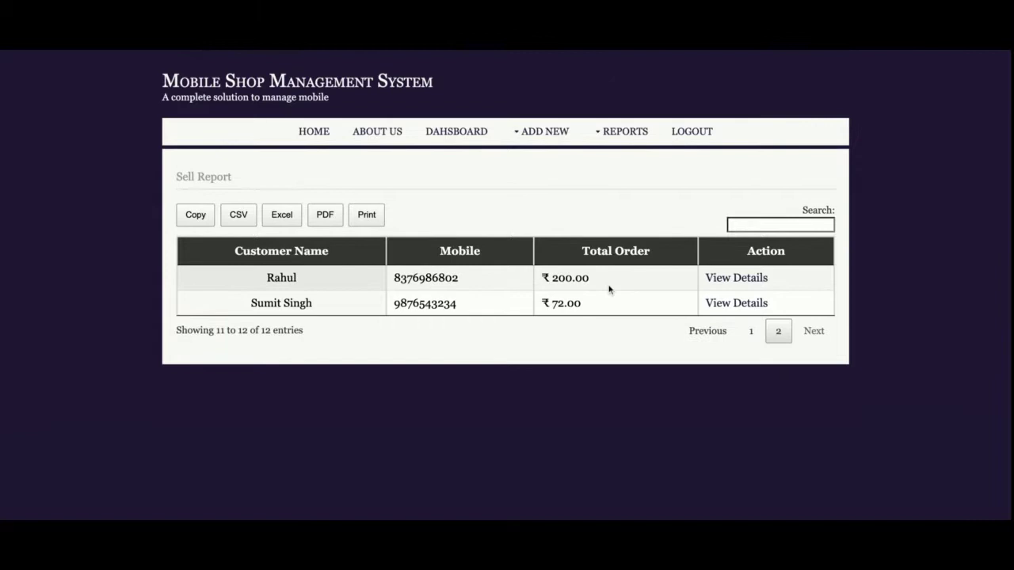
{"action": "mouse_move", "coordinate": [485, 227]}
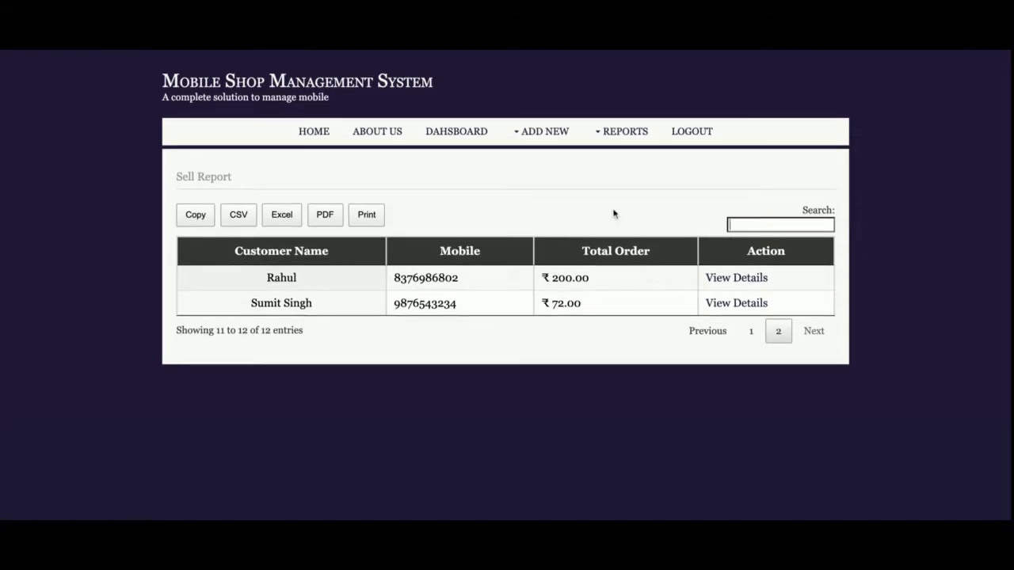
{"action": "type", "text": "sum"}
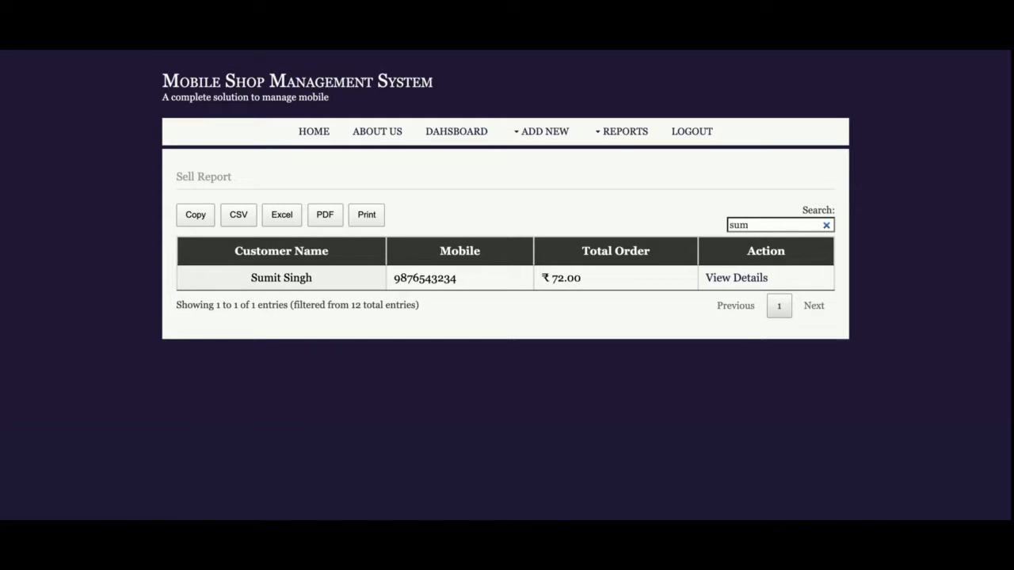
{"action": "mouse_move", "coordinate": [616, 250]}
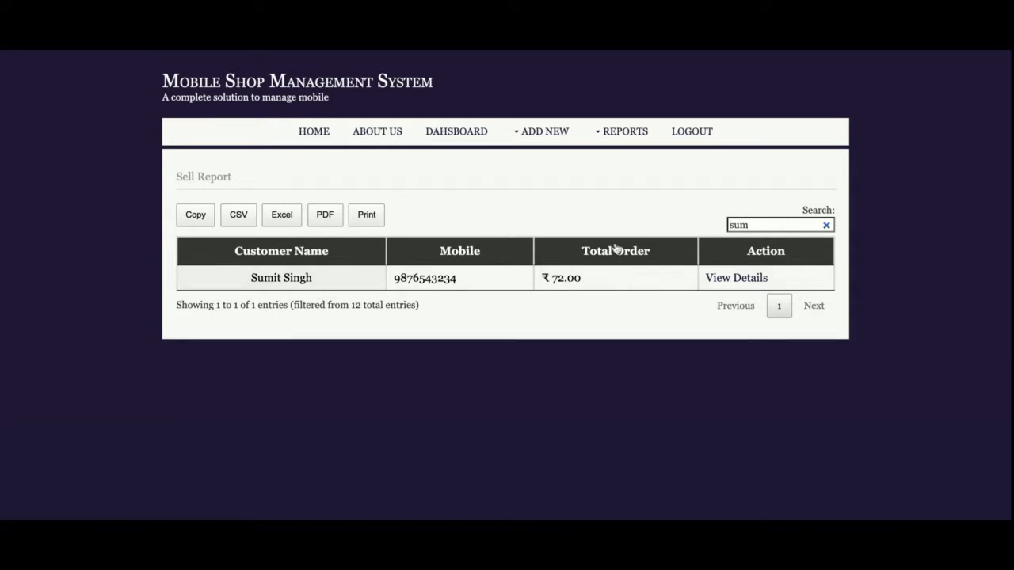
{"action": "left_click", "coordinate": [826, 225]}
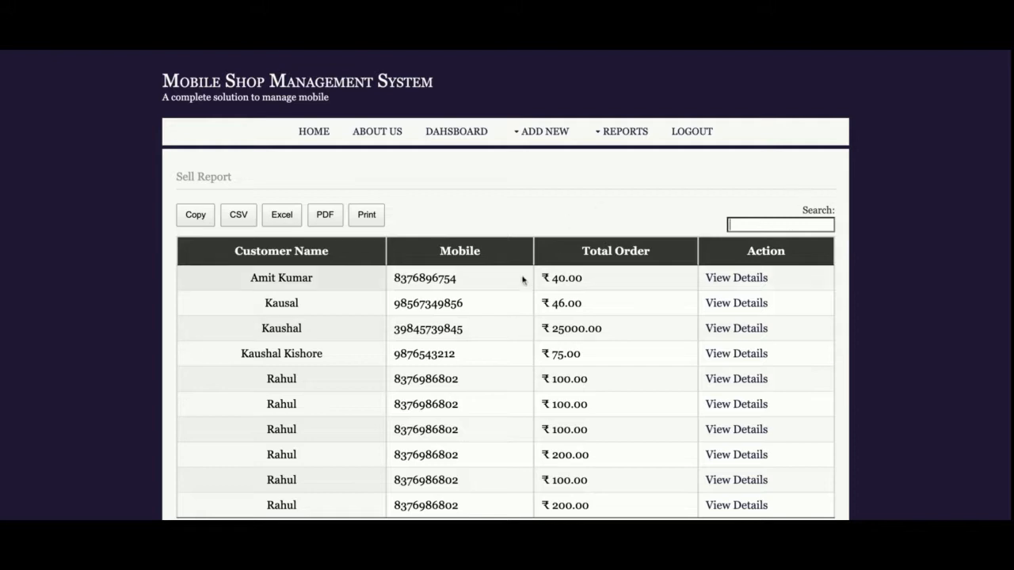
{"action": "left_click", "coordinate": [624, 131]}
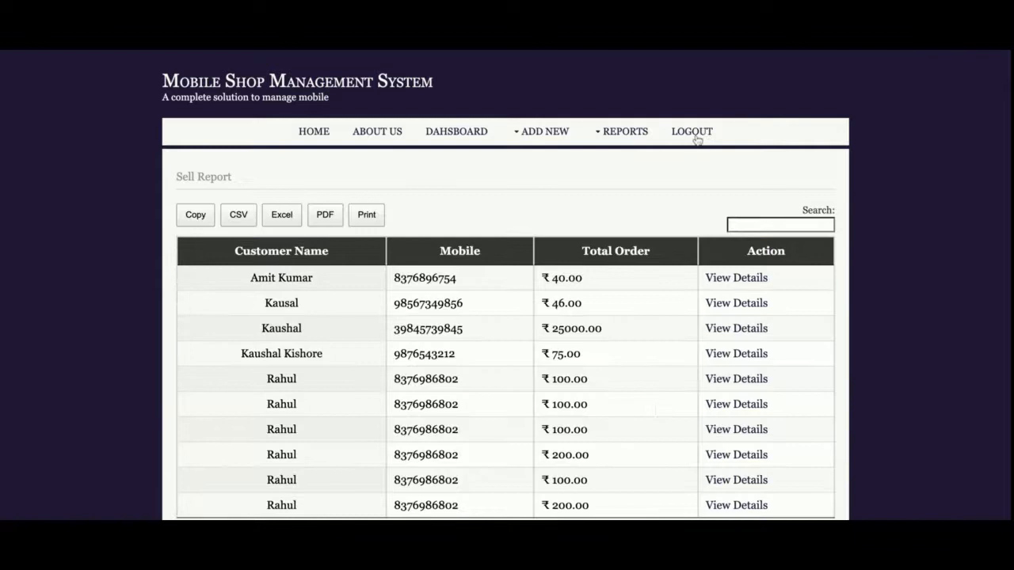
{"action": "mouse_move", "coordinate": [696, 139]}
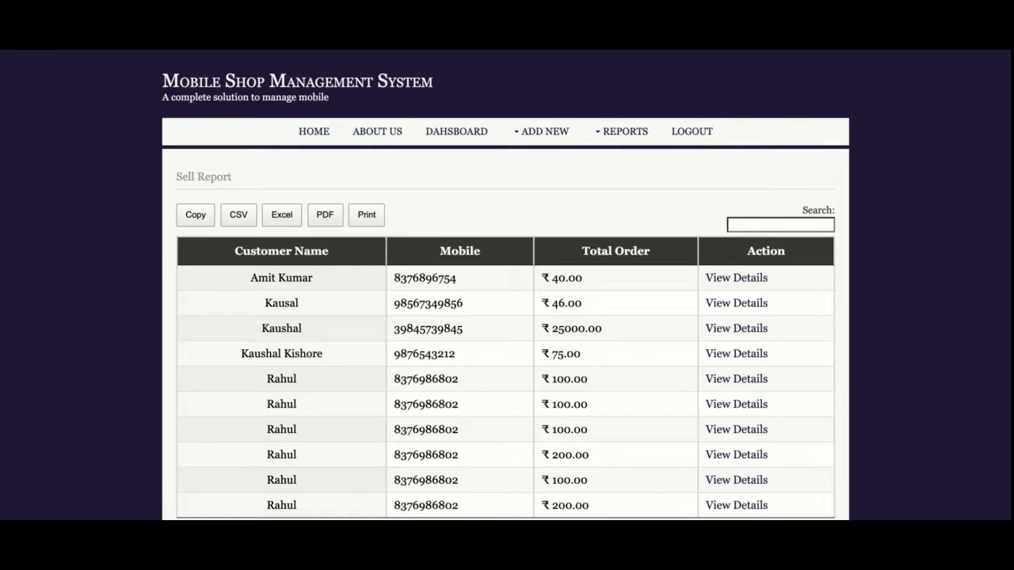
Log out, log back in with the saved credentials, log out again, then go to the public home page
{"action": "left_click", "coordinate": [691, 131]}
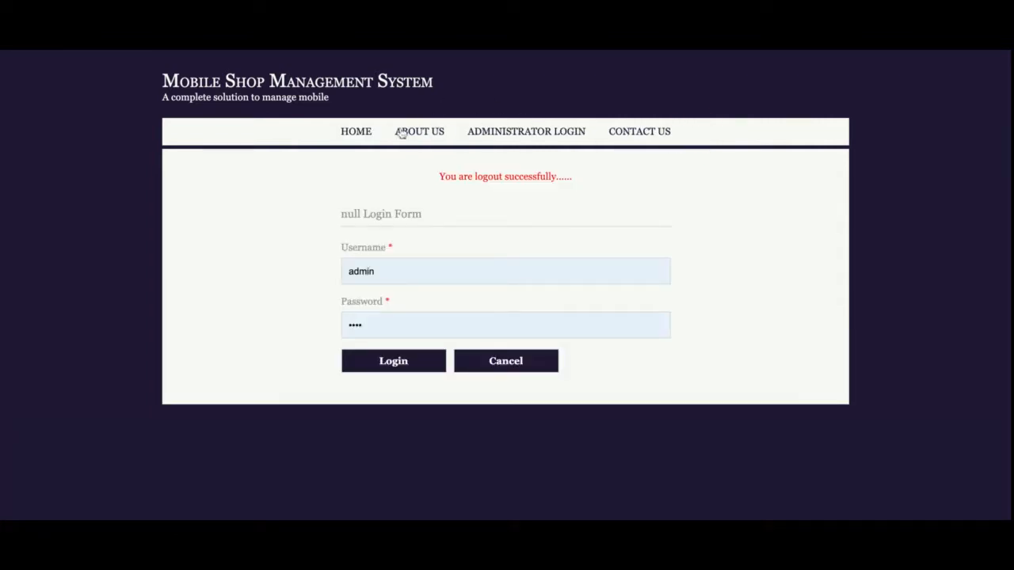
{"action": "mouse_move", "coordinate": [709, 128]}
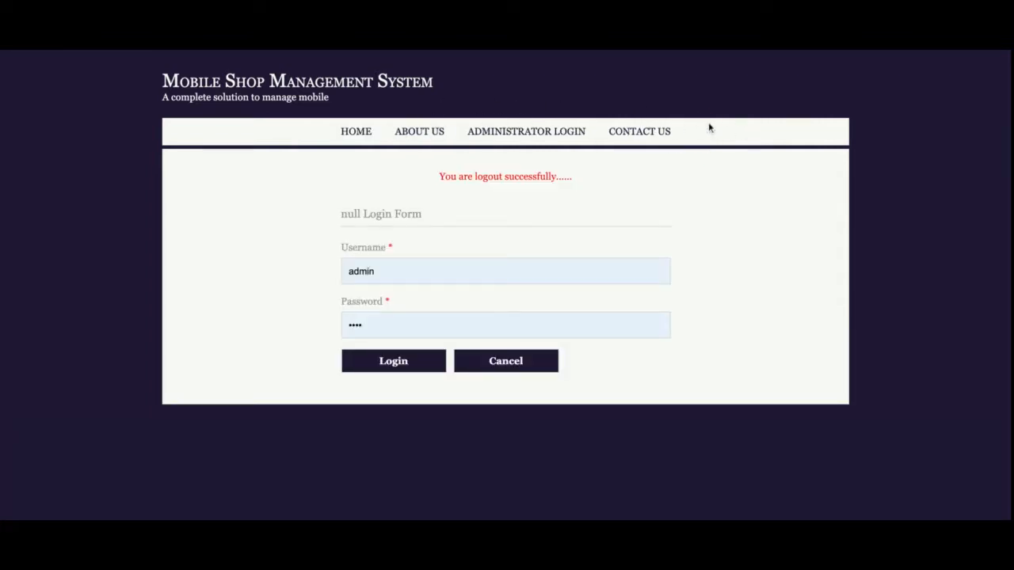
{"action": "mouse_move", "coordinate": [394, 362]}
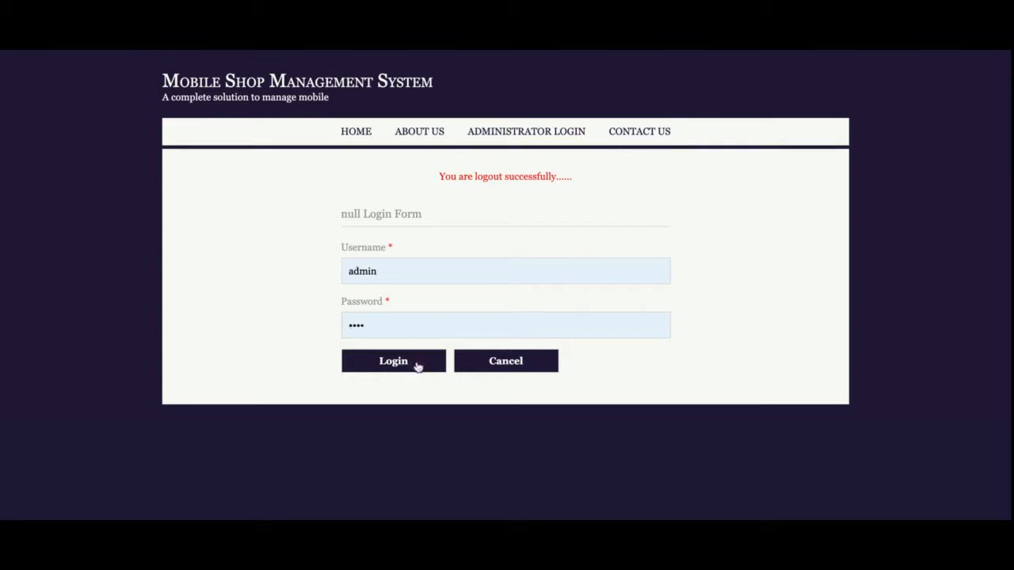
{"action": "left_click", "coordinate": [392, 360]}
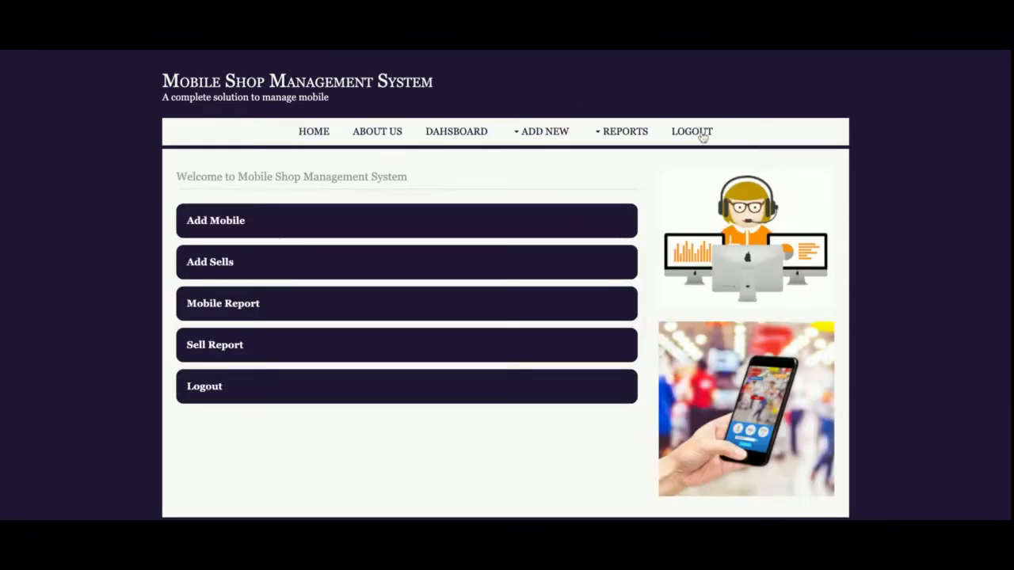
{"action": "left_click", "coordinate": [691, 132]}
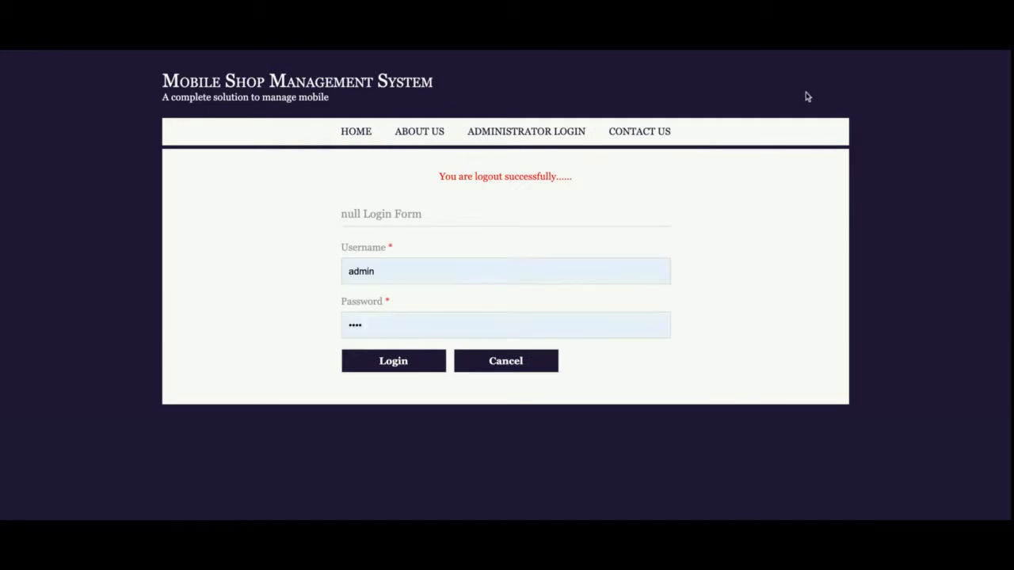
{"action": "mouse_move", "coordinate": [437, 132]}
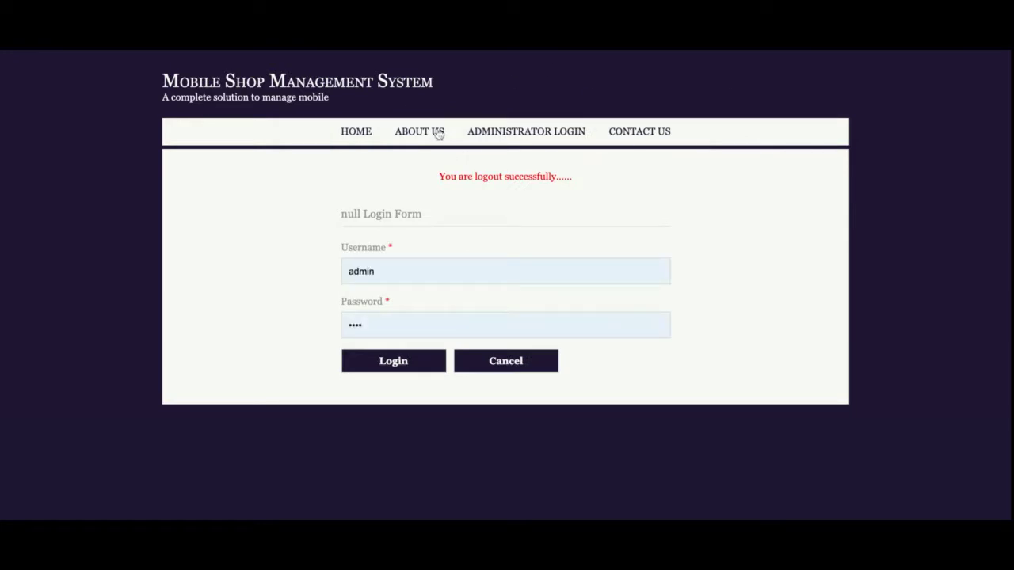
{"action": "mouse_move", "coordinate": [704, 118]}
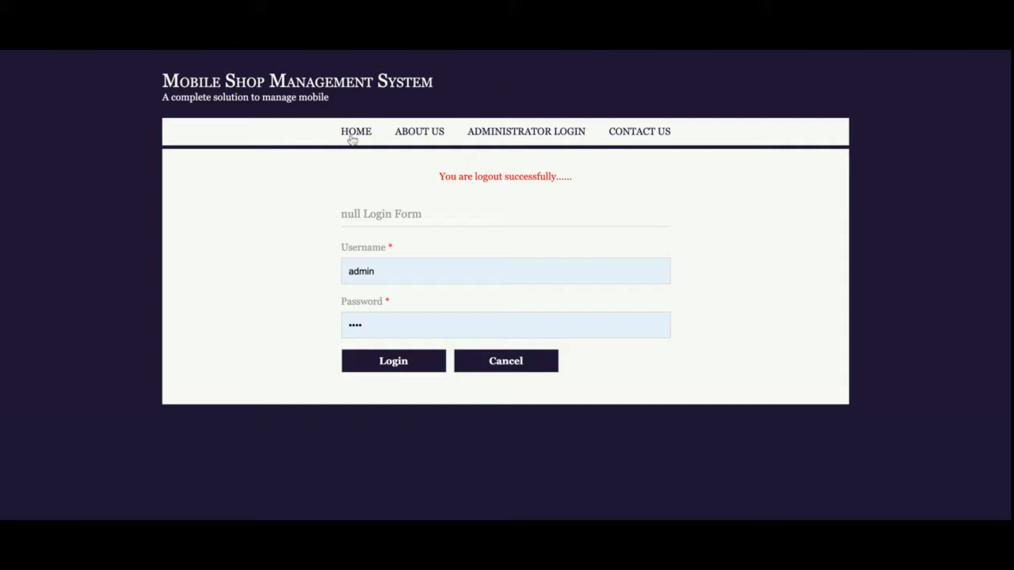
{"action": "left_click", "coordinate": [355, 131]}
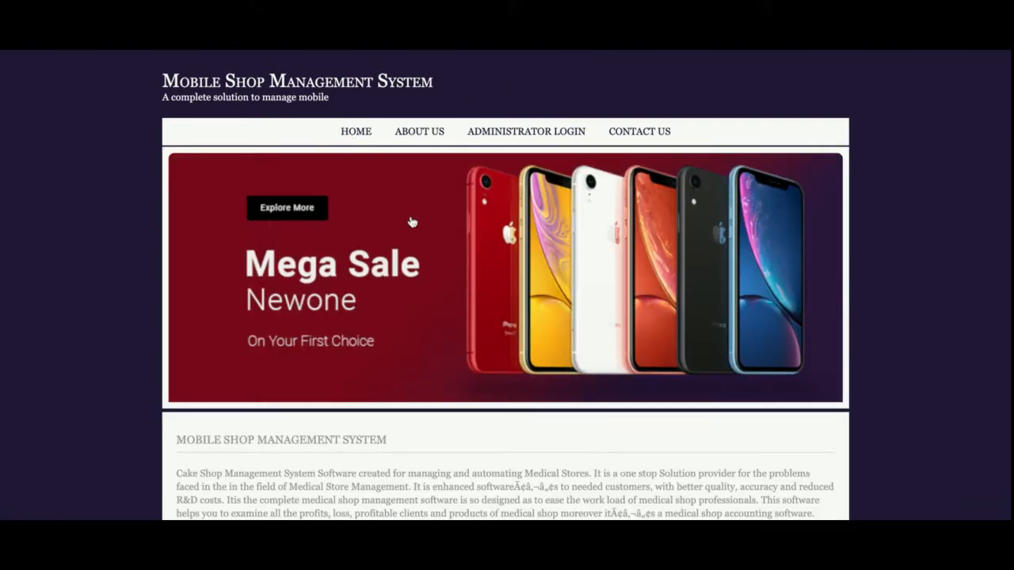